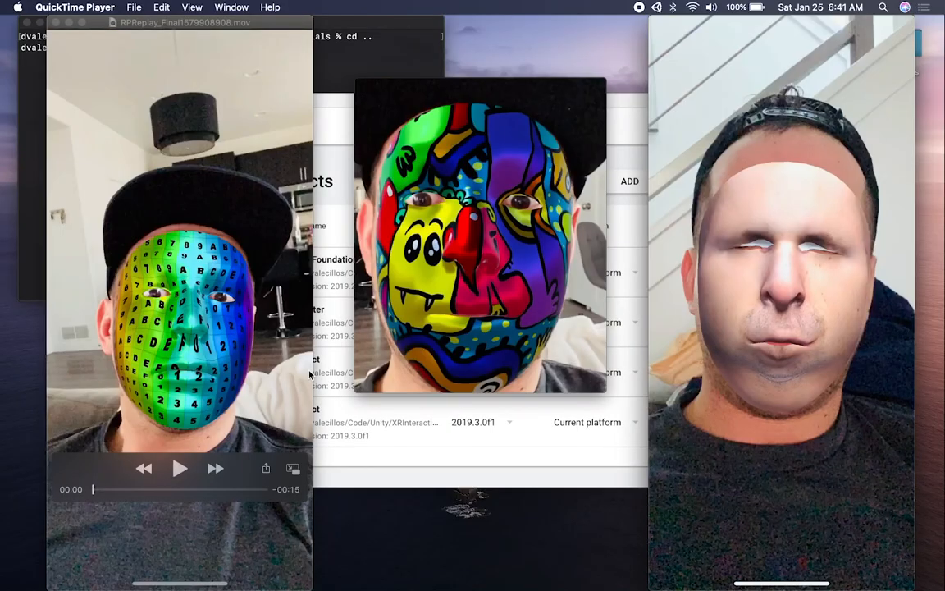
mouse_move(181, 469)
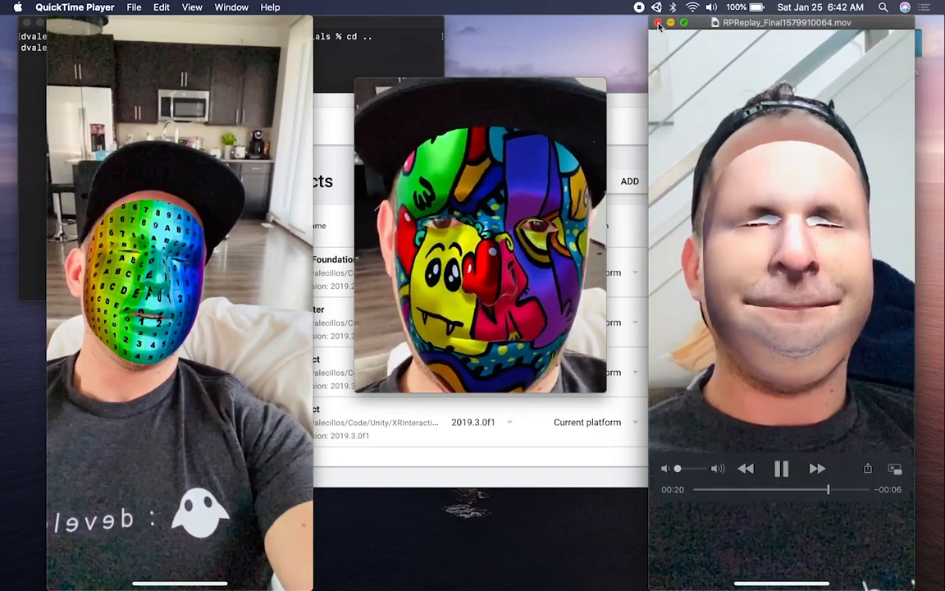
Close the skin-textured face demo video, leaving the other two clips open
left_click(658, 23)
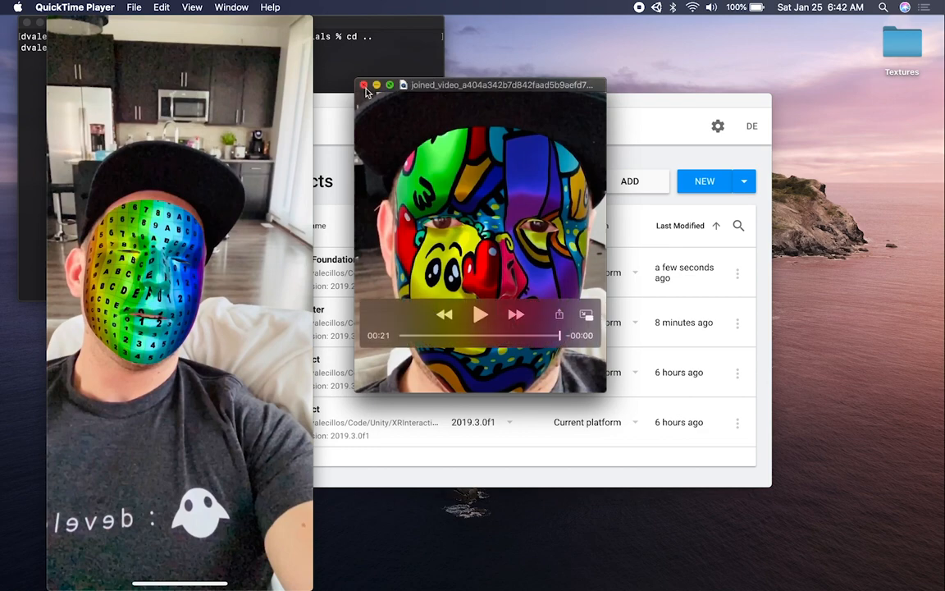
Close the remaining videos and start a 3D project 'FaceTrackingDemo' with Unity 2019.3.0f1
left_click(364, 86)
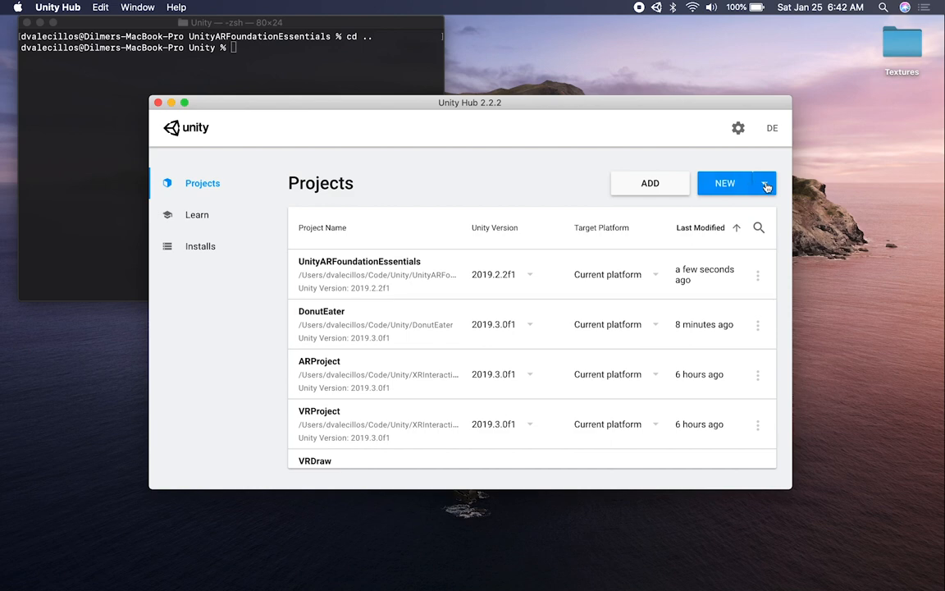
left_click(765, 183)
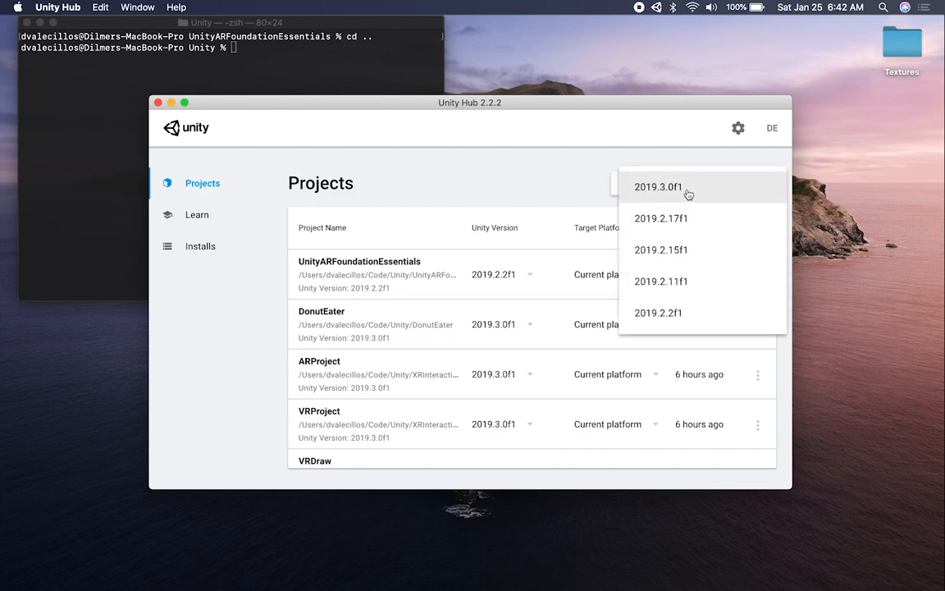
left_click(658, 187)
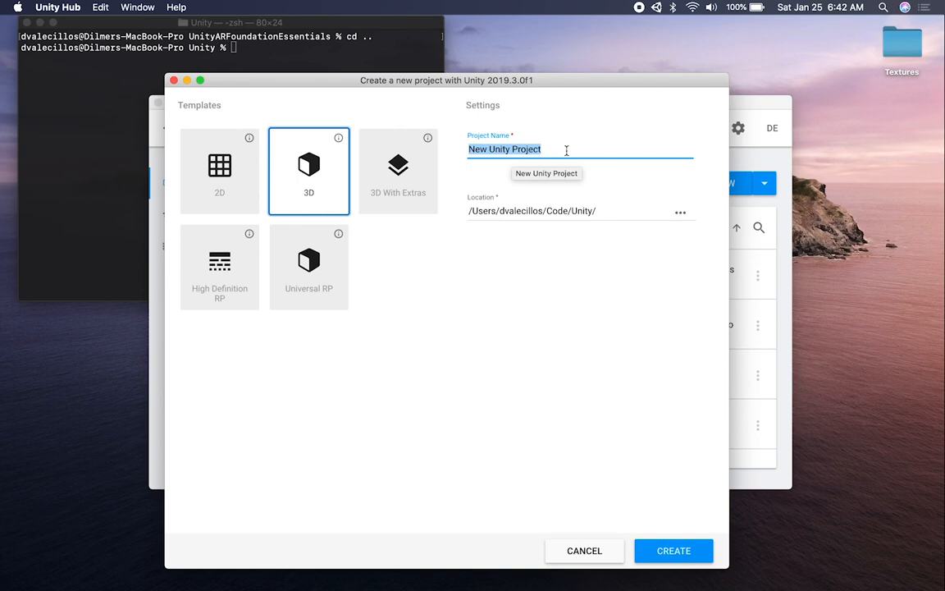
type("FaceTr")
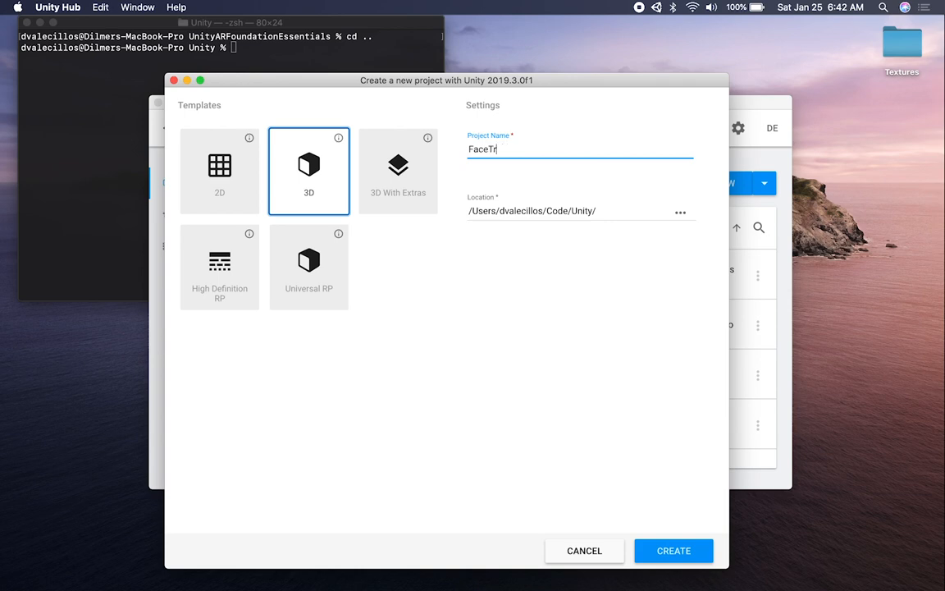
type("ackingDemo")
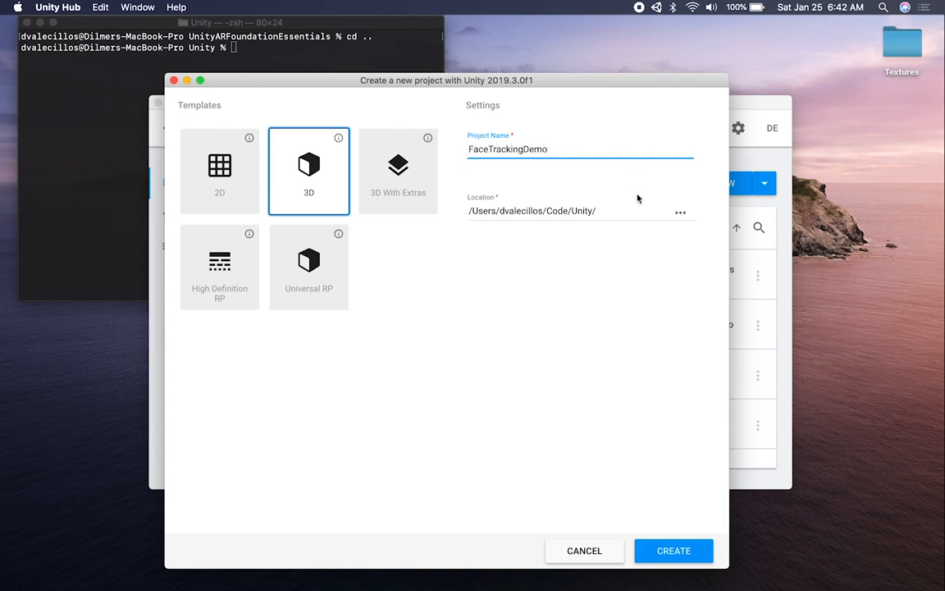
mouse_move(643, 433)
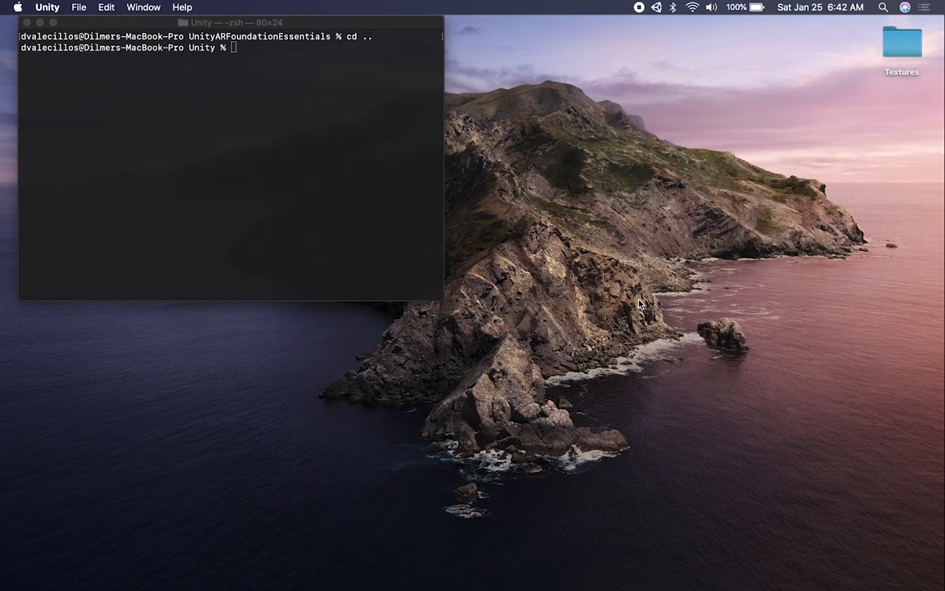
Browse the Textures folder and preview the uv.png grid texture
double_click(903, 39)
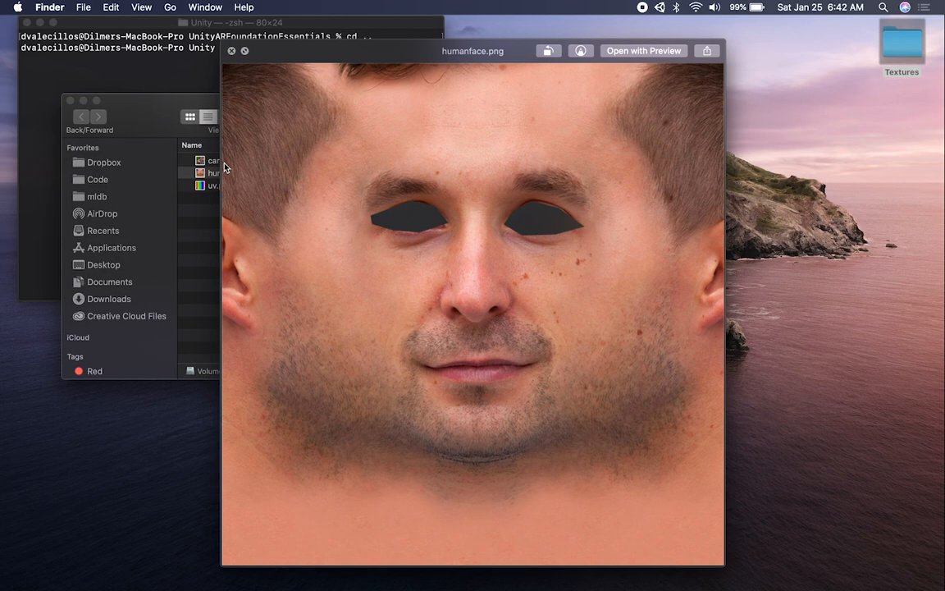
left_click(213, 184)
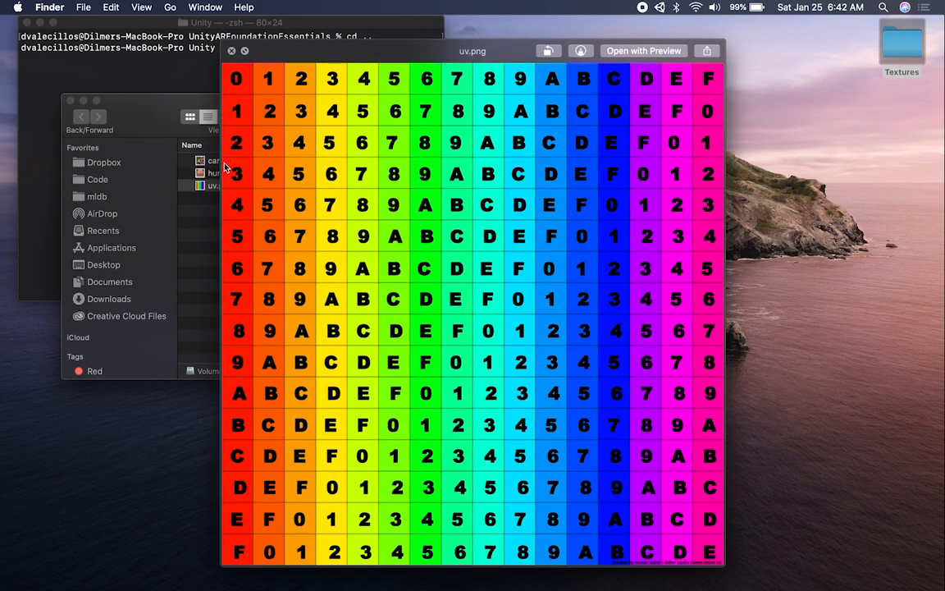
left_click(231, 50)
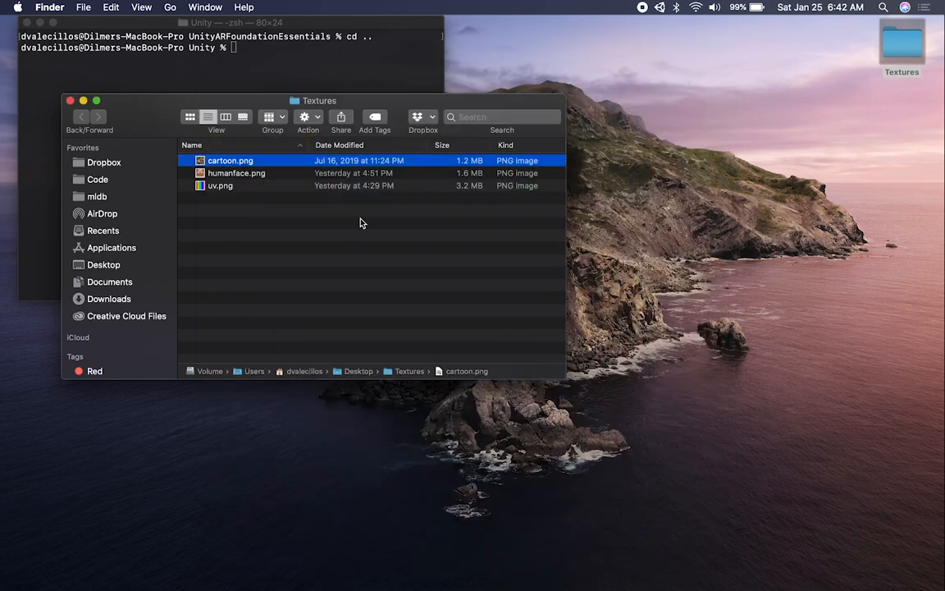
Move the Textures window aside and bring the terminal to the front
left_click_drag(318, 100, 698, 46)
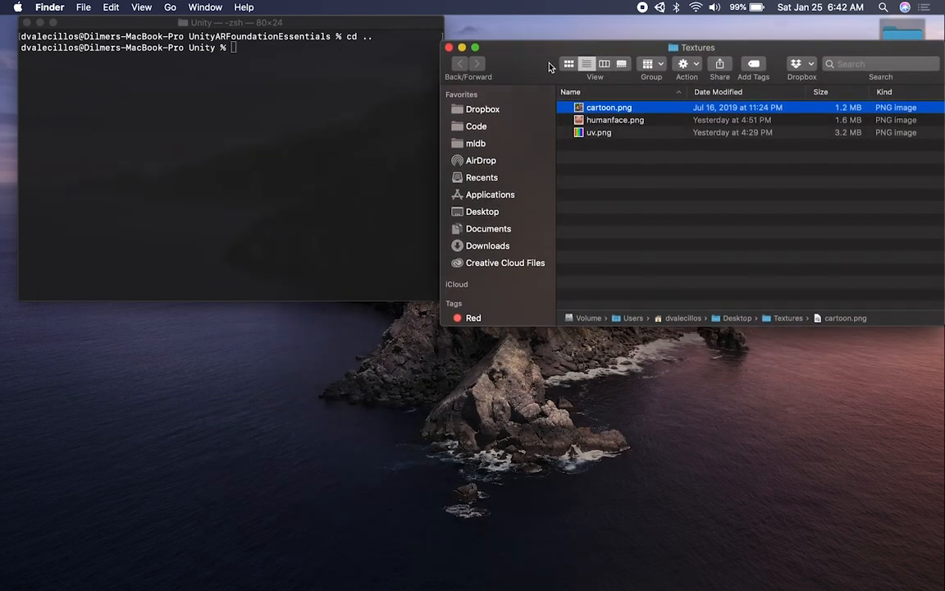
left_click_drag(698, 46, 636, 193)
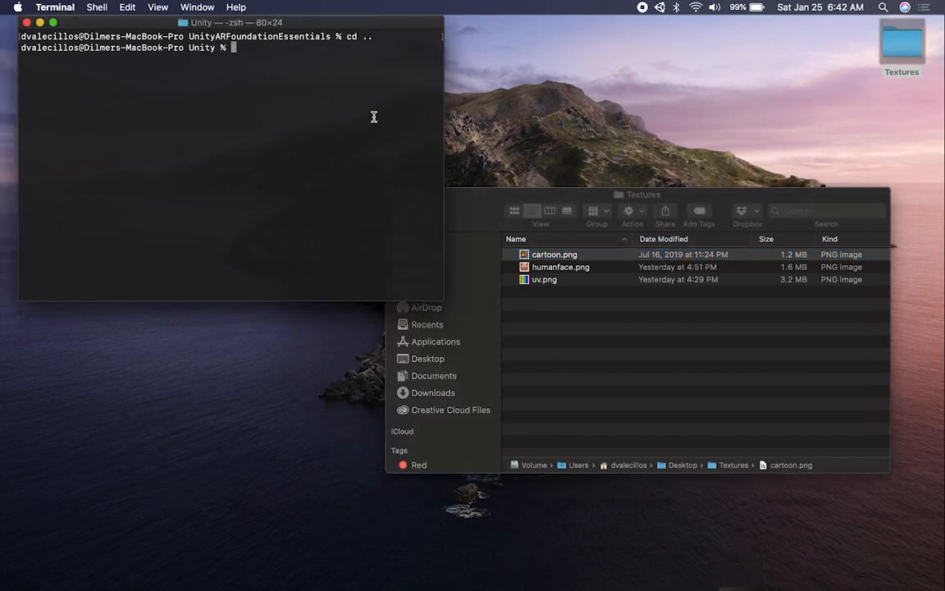
left_click(555, 254)
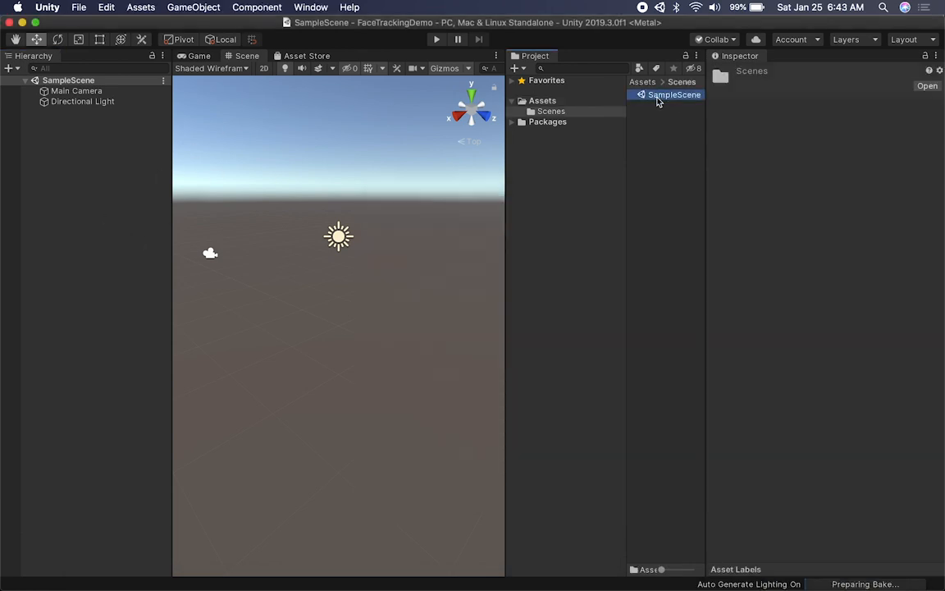
Rename SampleScene to FaceTrackingDemo and reload the renamed scene from disk
double_click(675, 94)
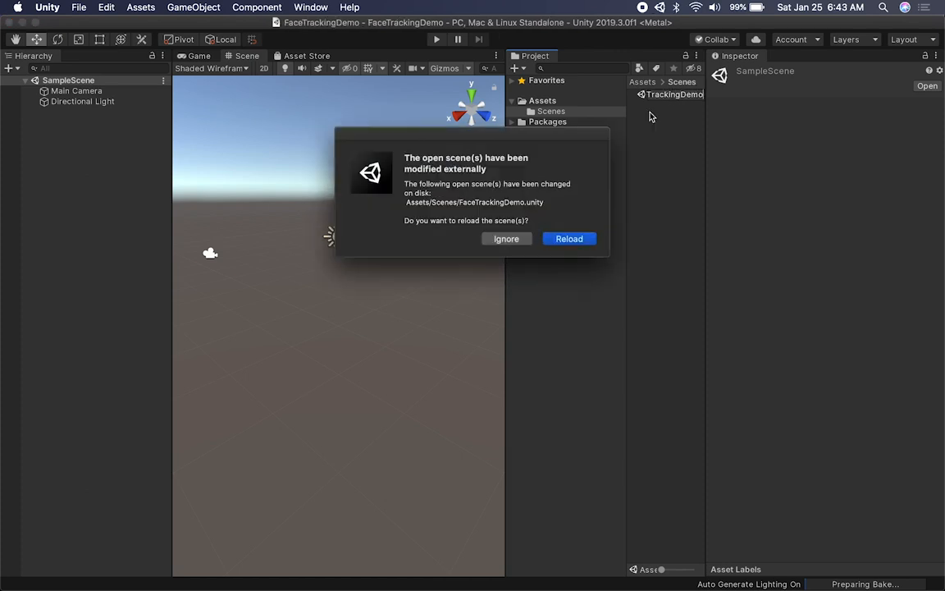
left_click(568, 240)
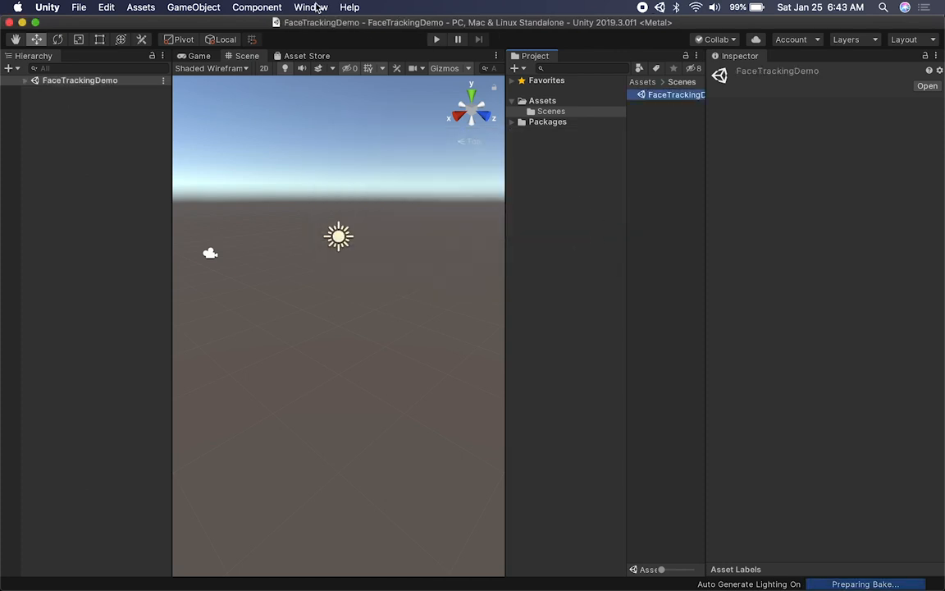
left_click(311, 7)
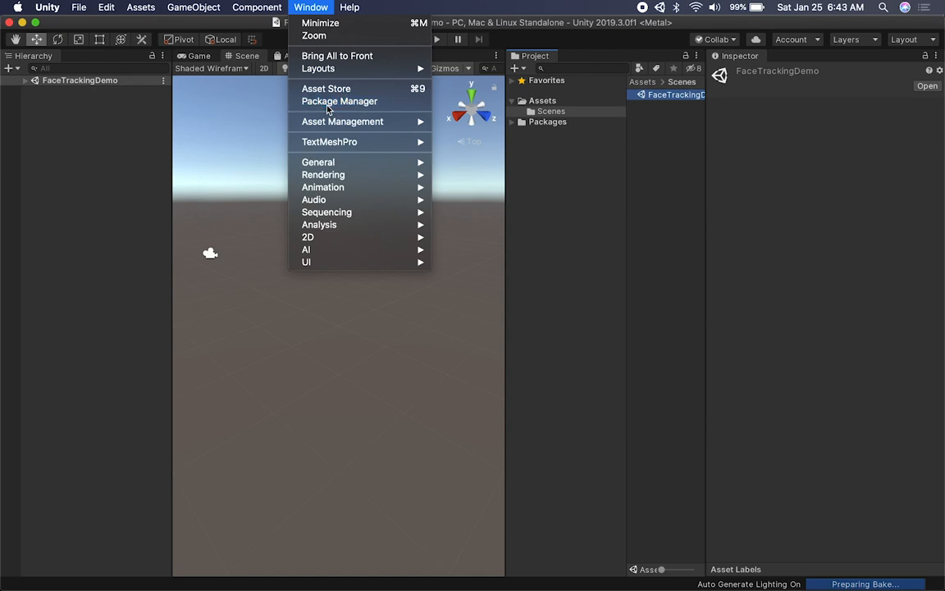
Install AR Foundation 3.0.1 from the Package Manager
left_click(339, 101)
type("A")
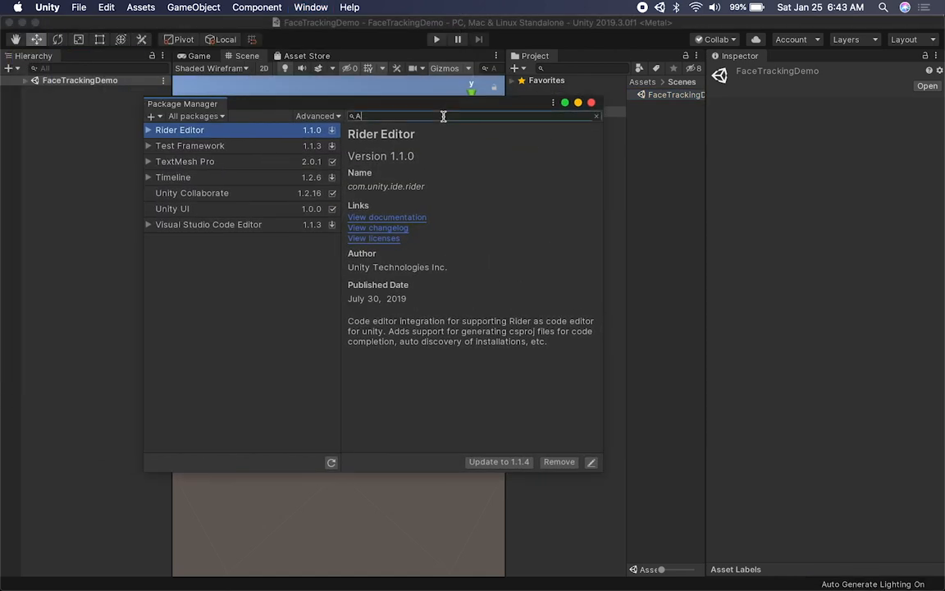
type("R Found")
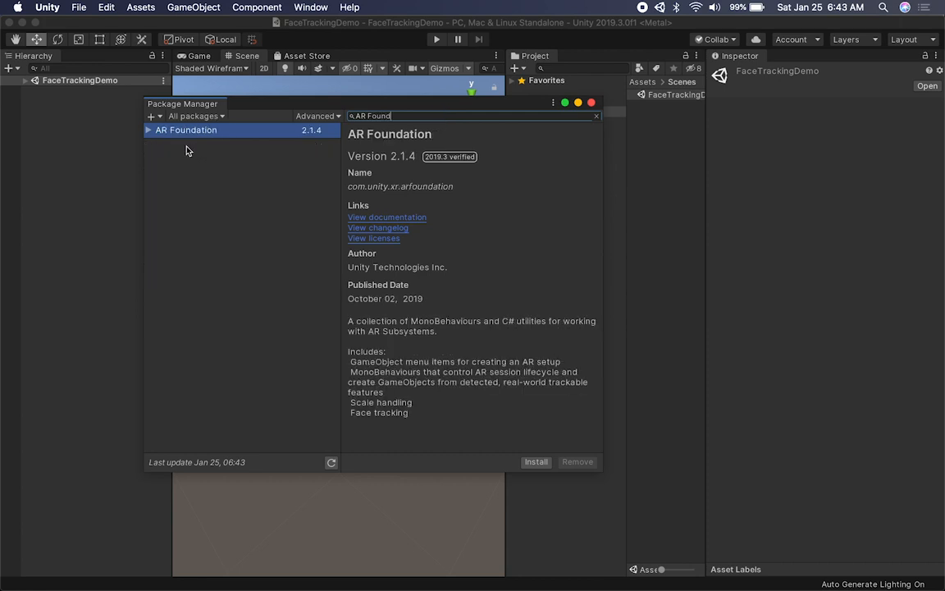
left_click(312, 144)
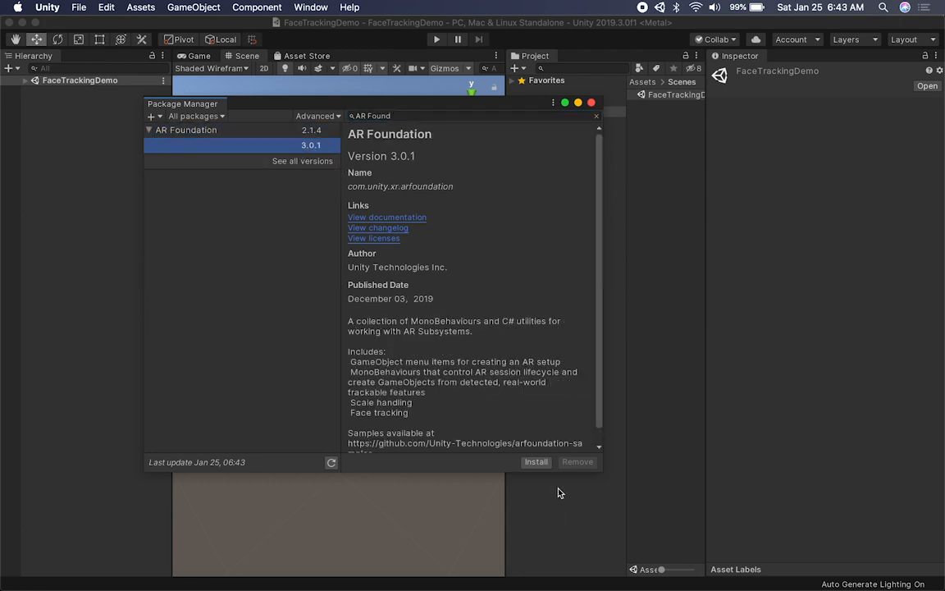
left_click(535, 461)
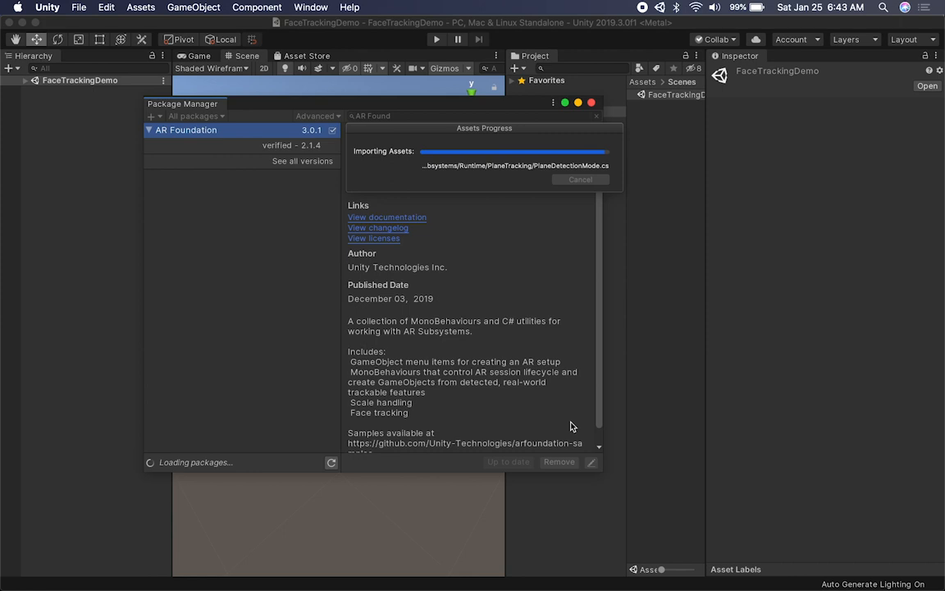
mouse_move(462, 282)
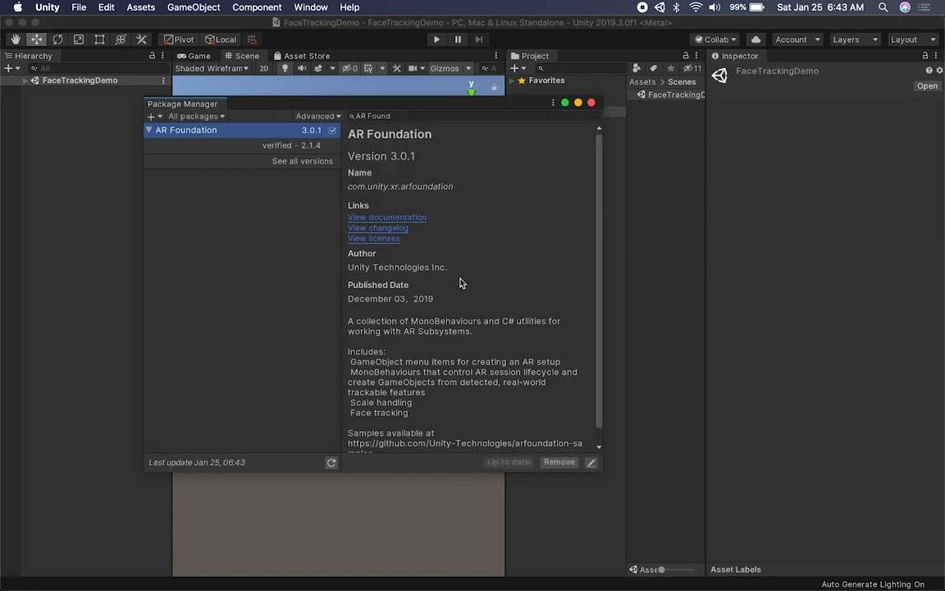
type("Fa")
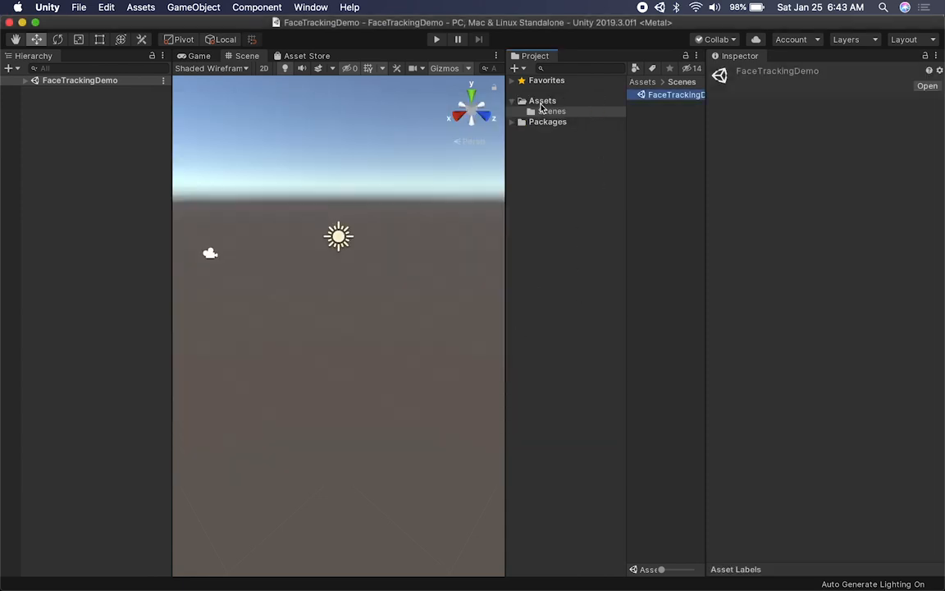
Switch the build platform to iOS in Build Settings
left_click(548, 121)
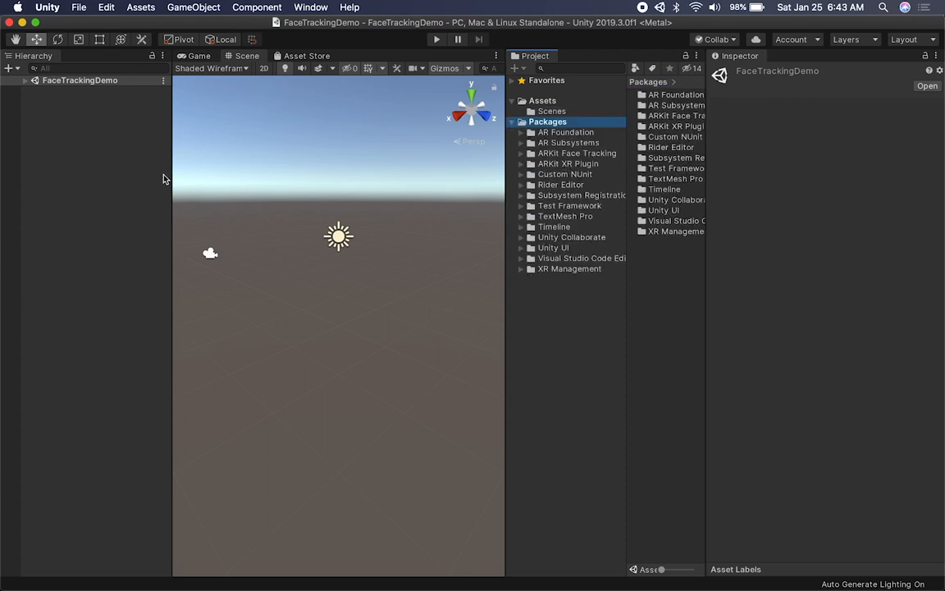
left_click(25, 79)
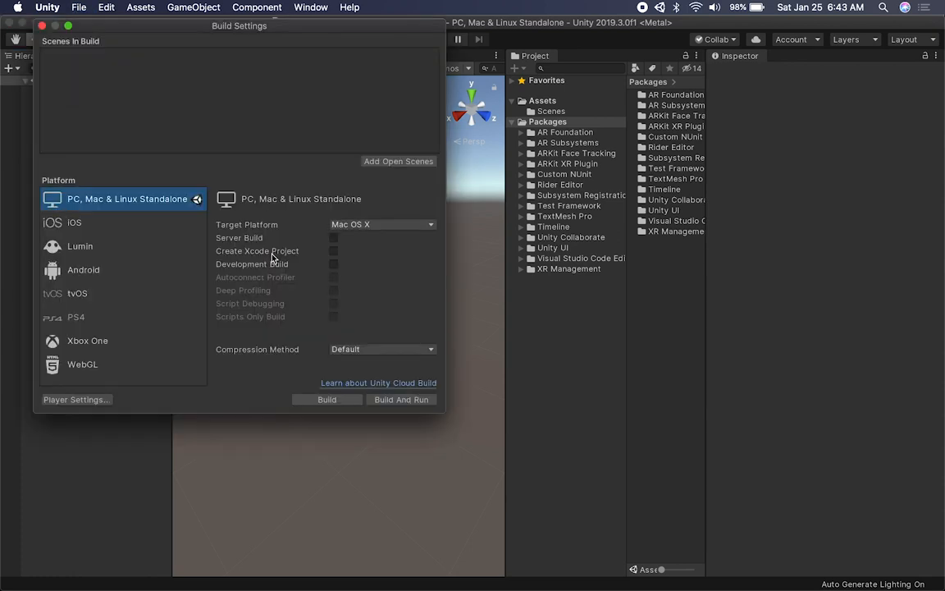
mouse_move(111, 233)
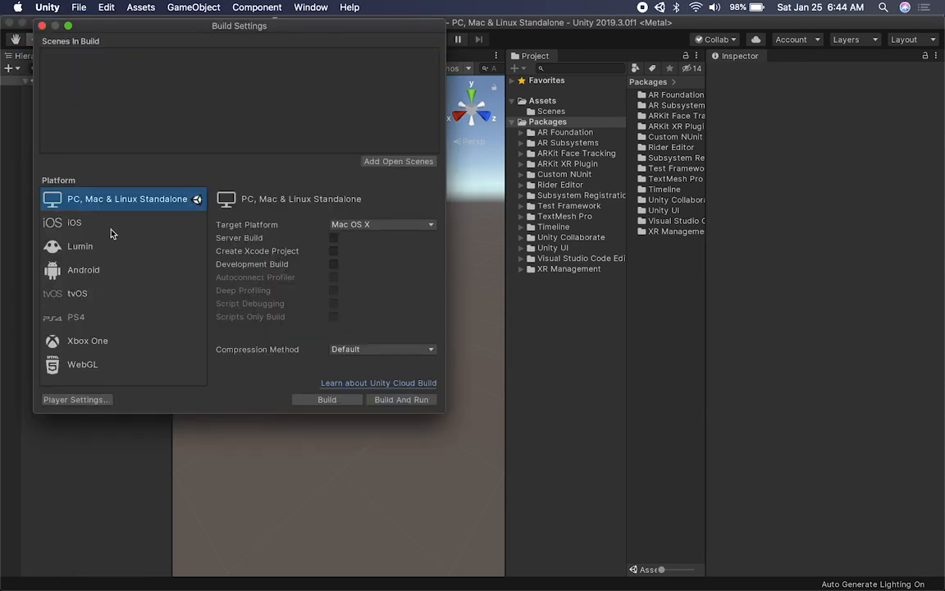
left_click(74, 222)
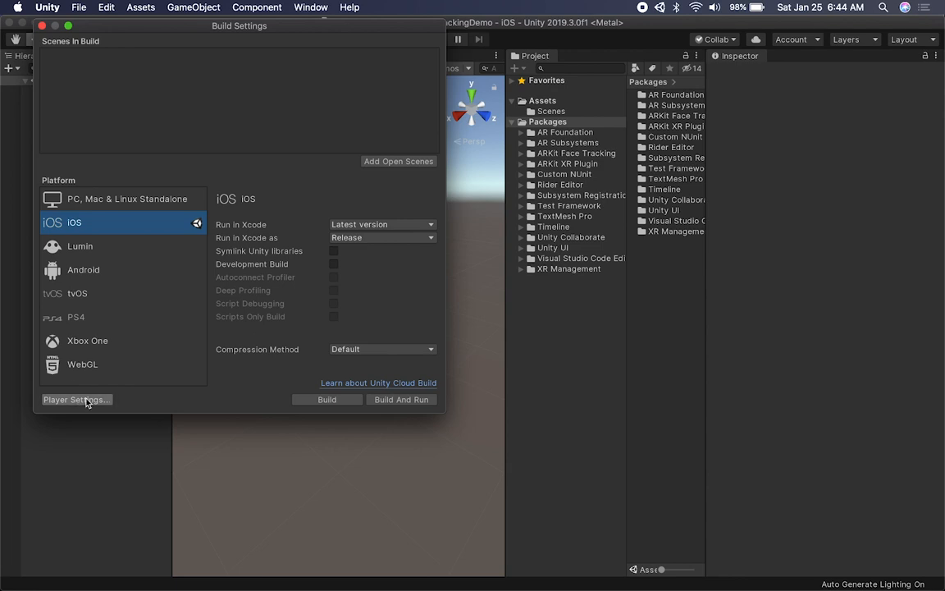
Set minimum iOS version 11.0 and require ARKit support in Player Settings
left_click(76, 401)
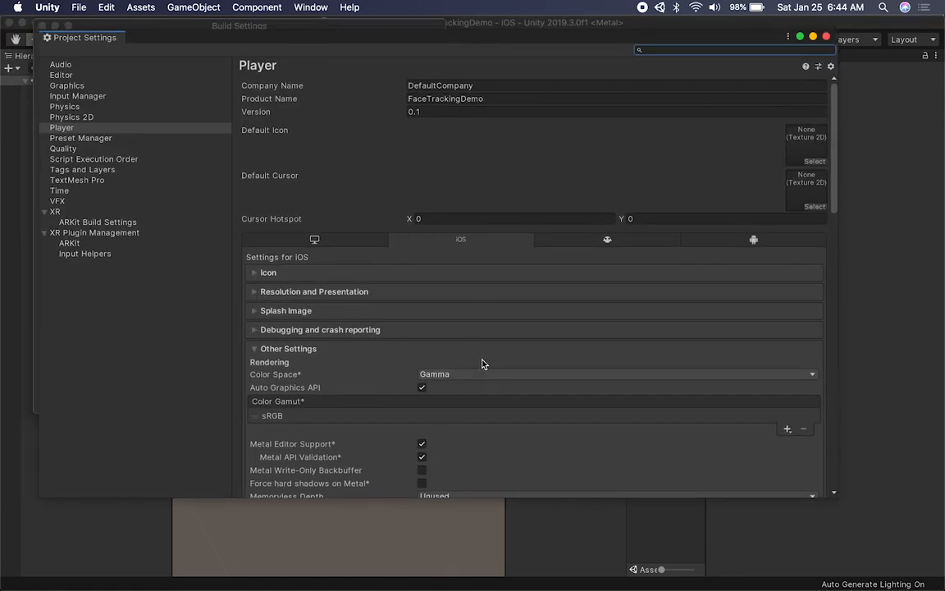
scroll("down", 3)
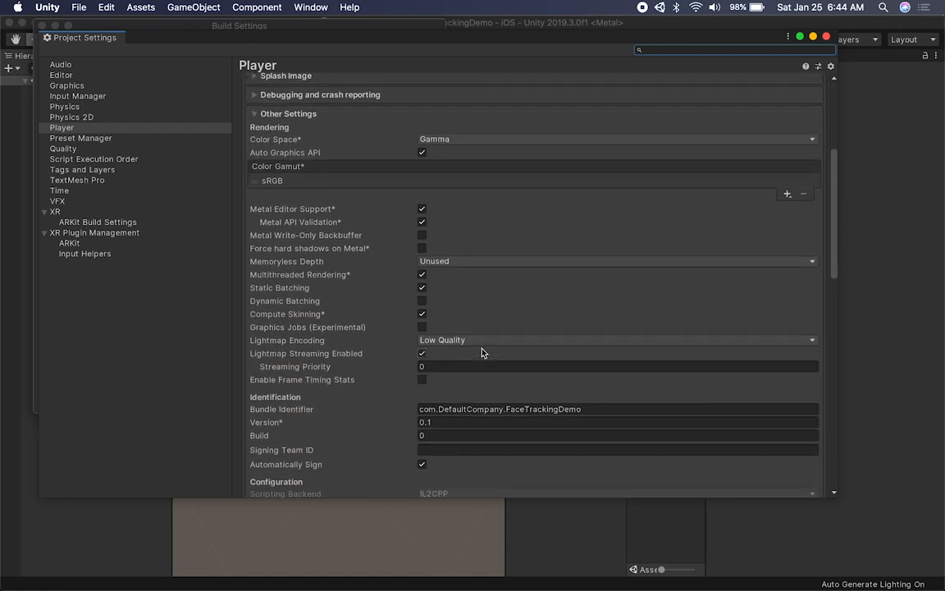
scroll("down", 3)
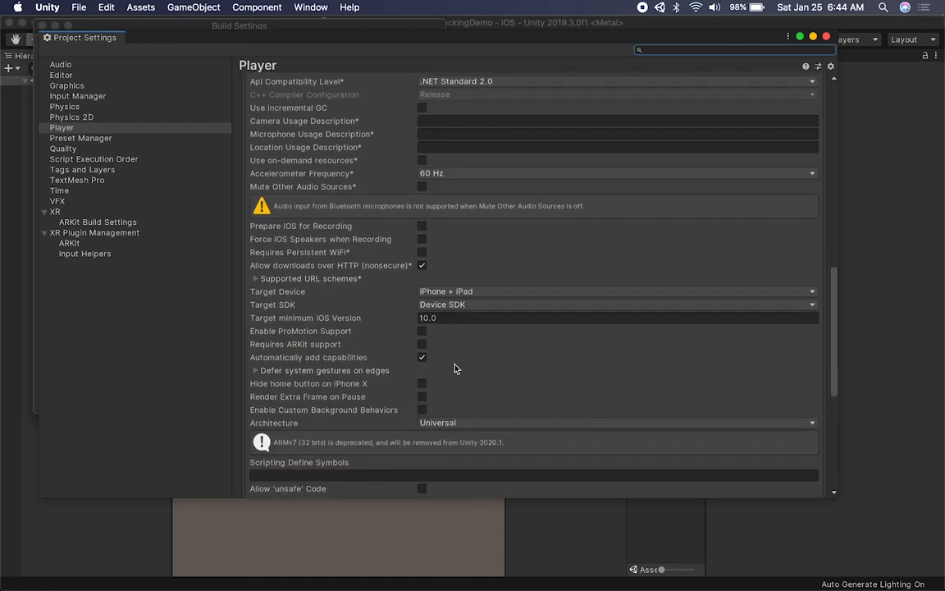
left_click(615, 318)
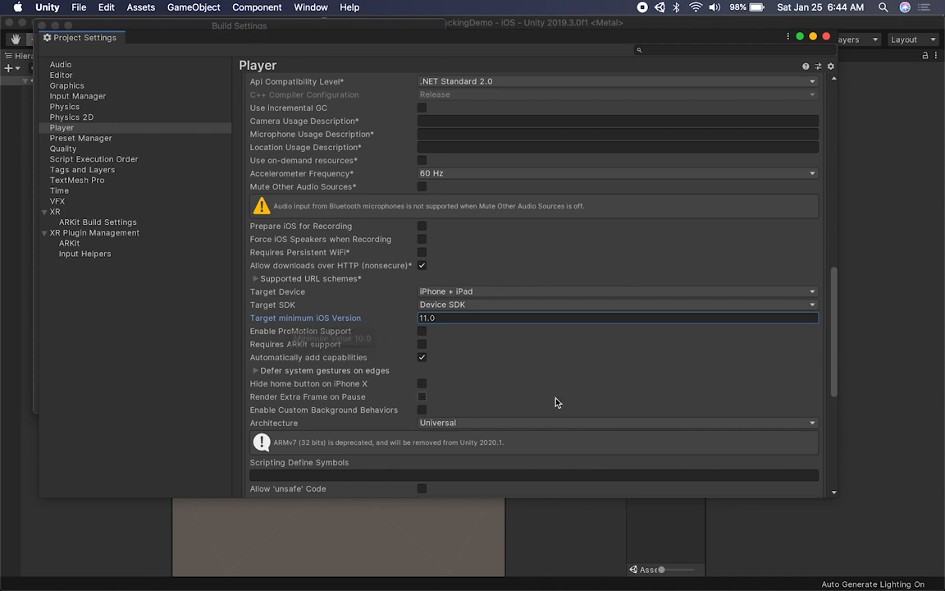
mouse_move(299, 351)
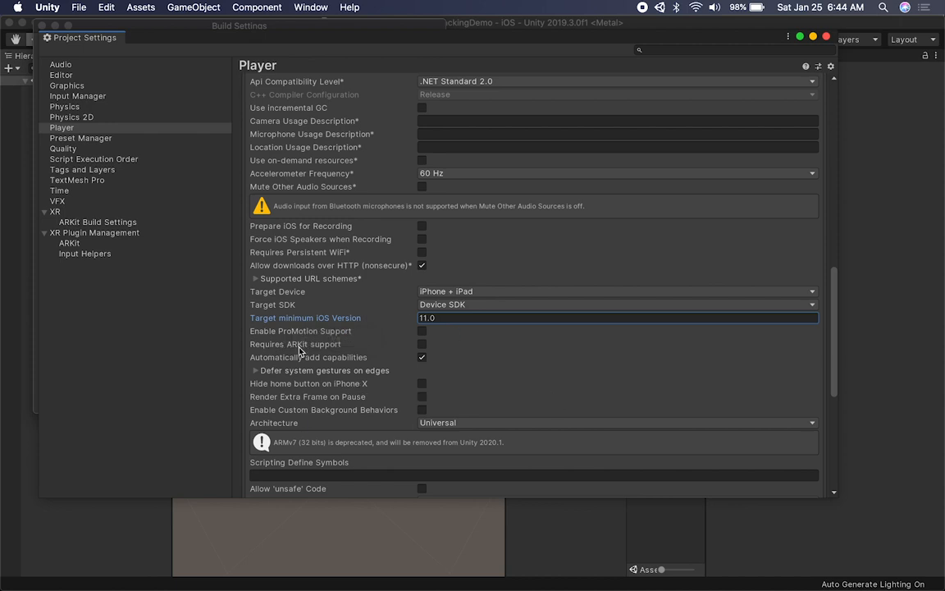
left_click(422, 345)
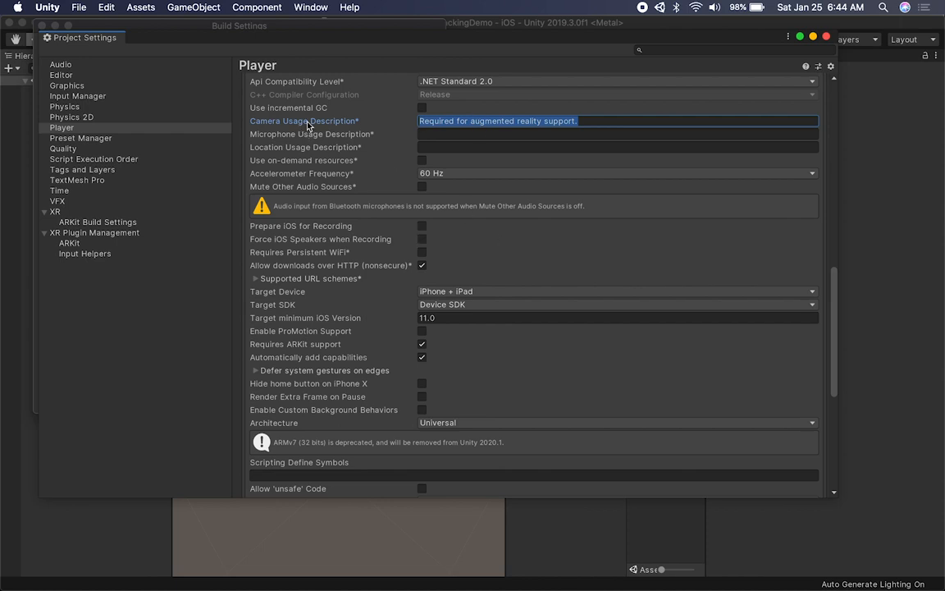
mouse_move(587, 377)
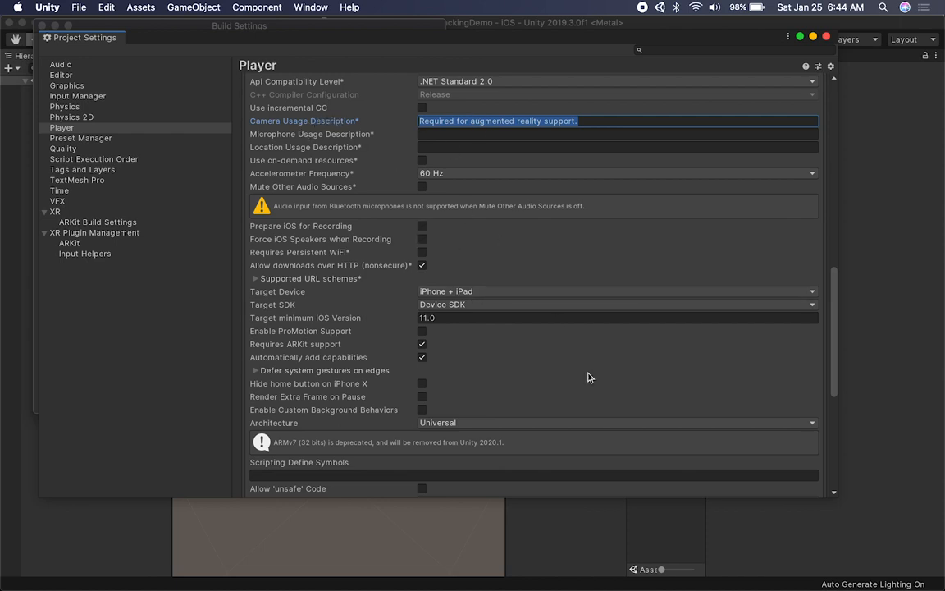
Set the iOS architecture to ARM64
left_click(615, 421)
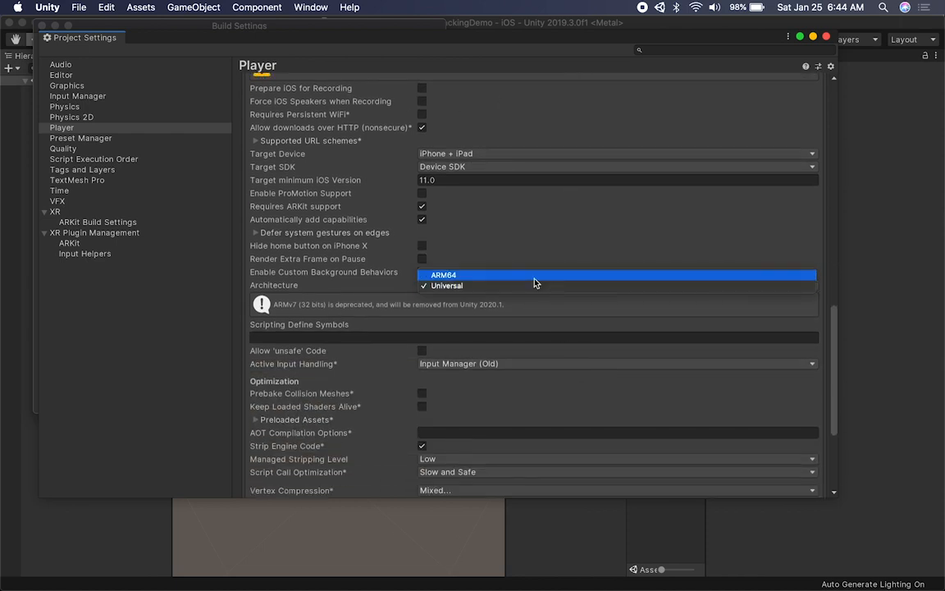
left_click(443, 274)
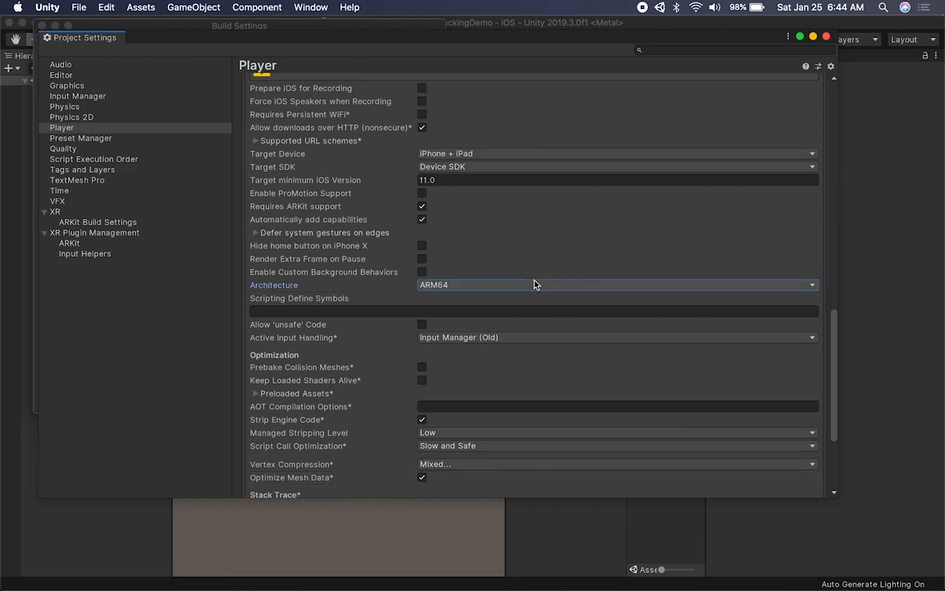
scroll("up", 3)
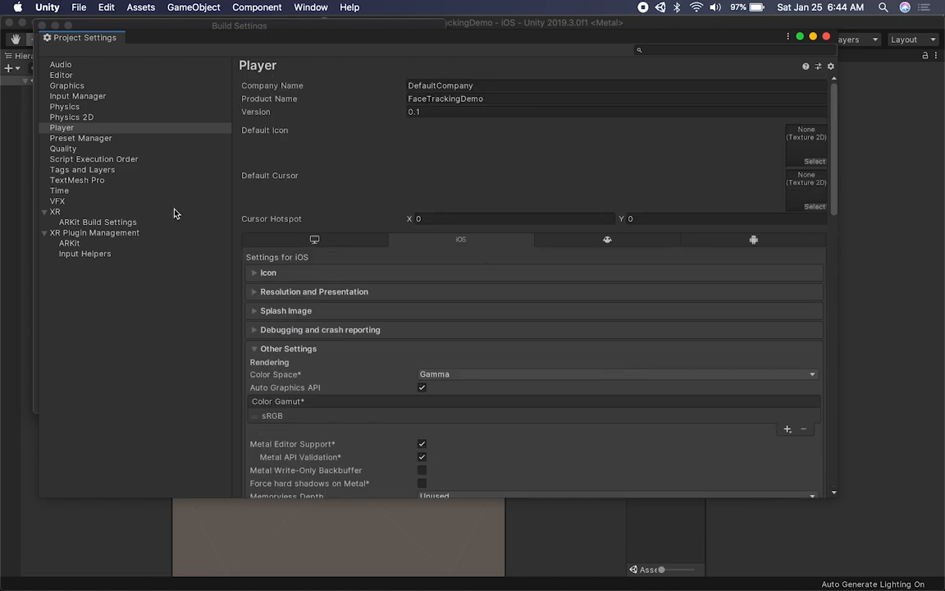
Create the ARKit loader settings and add AR Kit Loader to XR Plugin Management's loaders
left_click(69, 243)
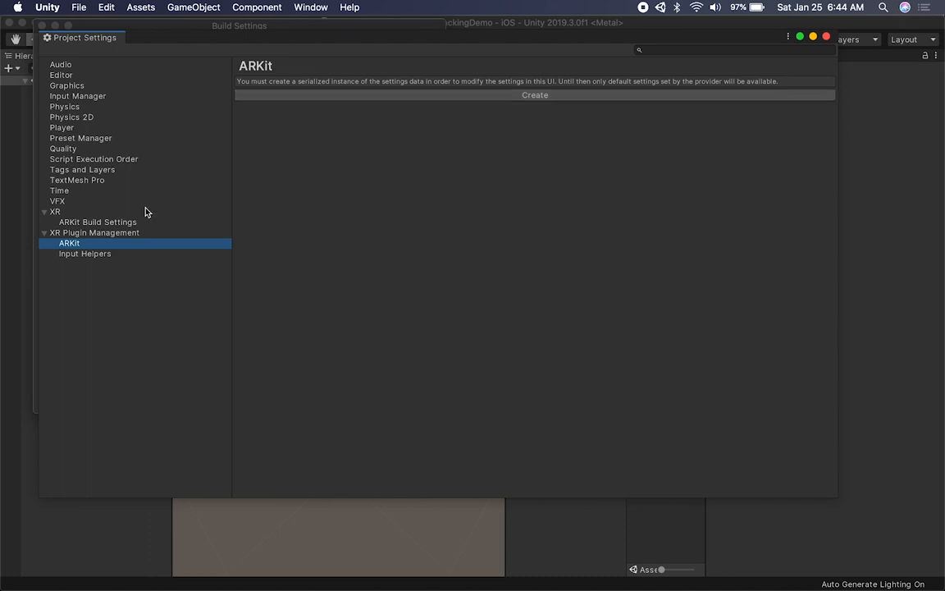
left_click(535, 94)
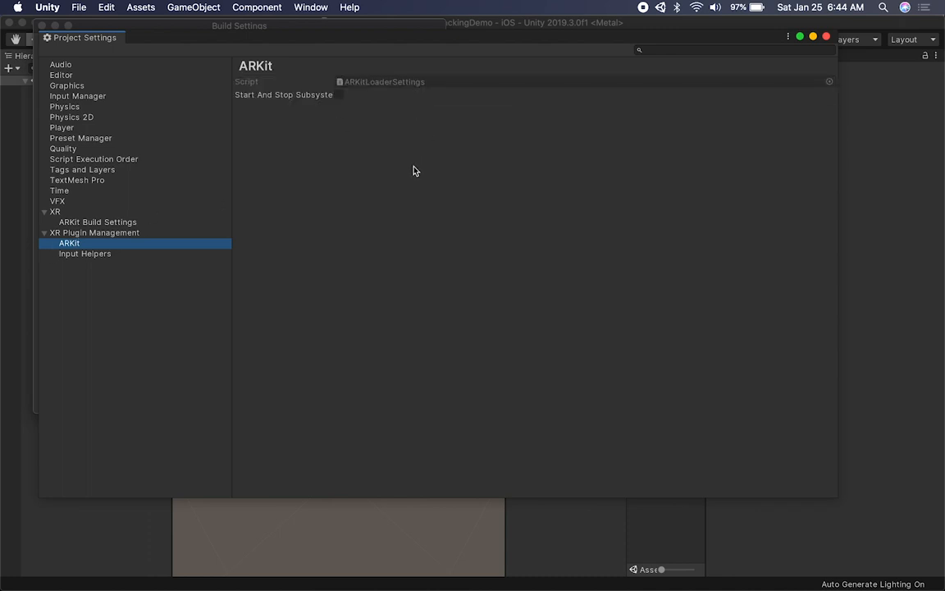
mouse_move(394, 117)
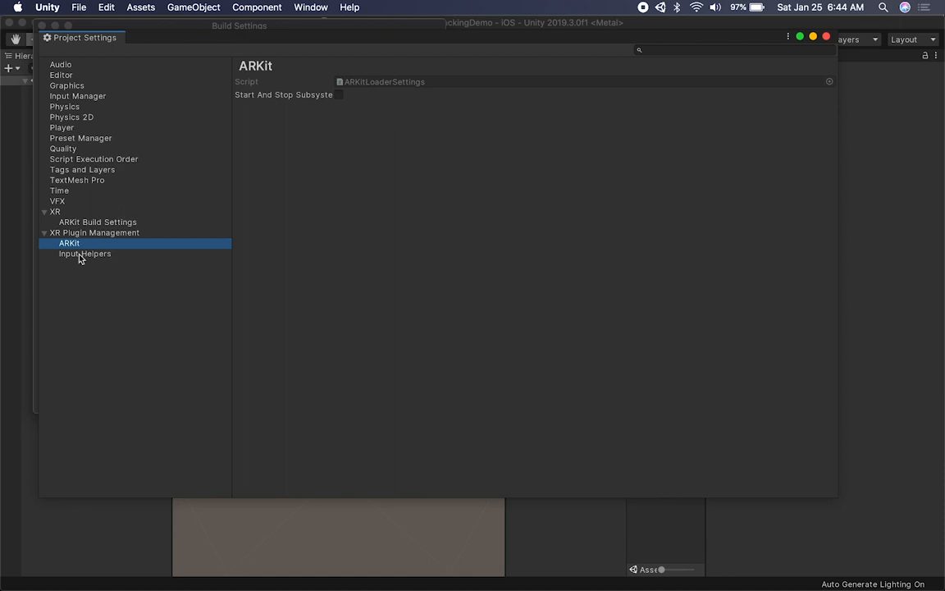
left_click(95, 233)
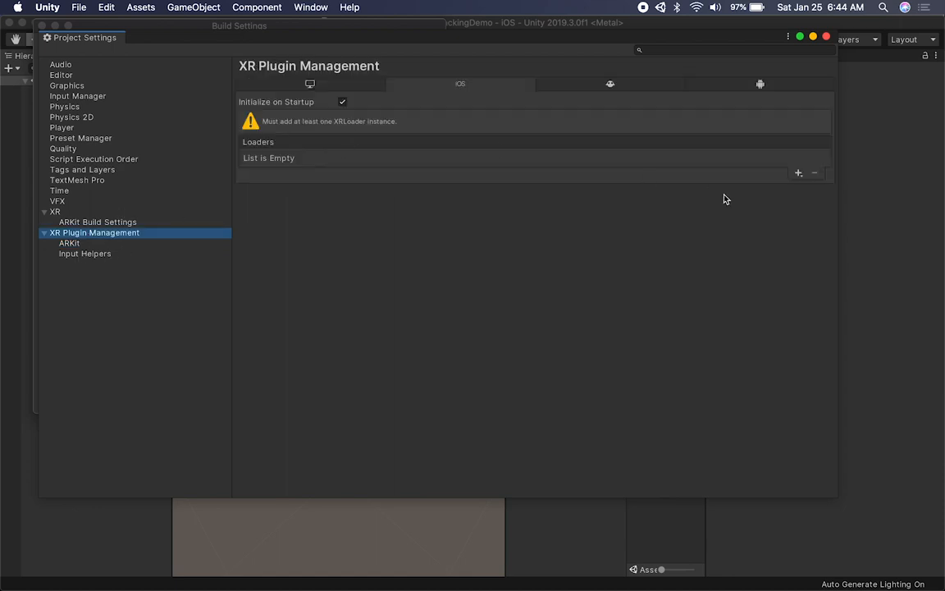
mouse_move(264, 204)
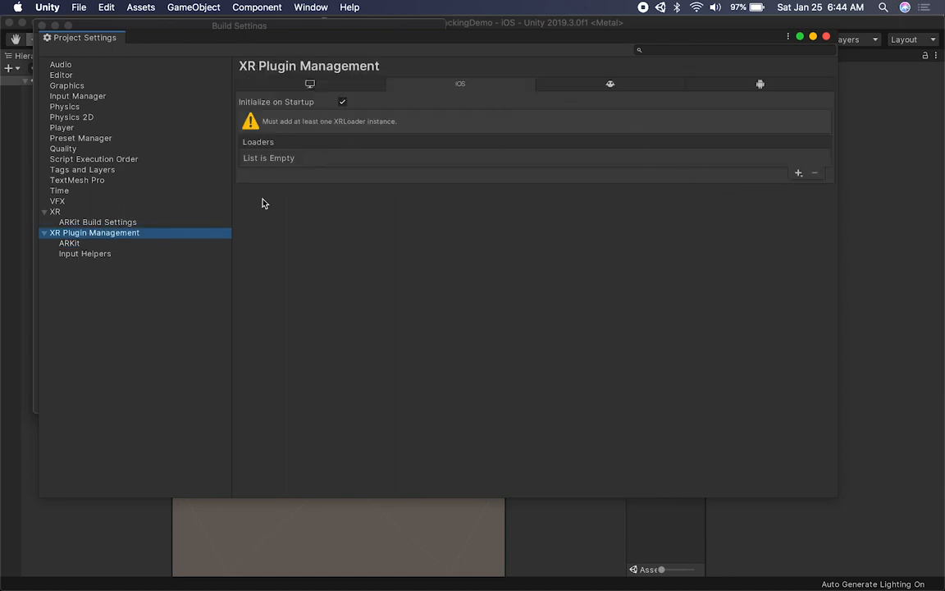
left_click(798, 174)
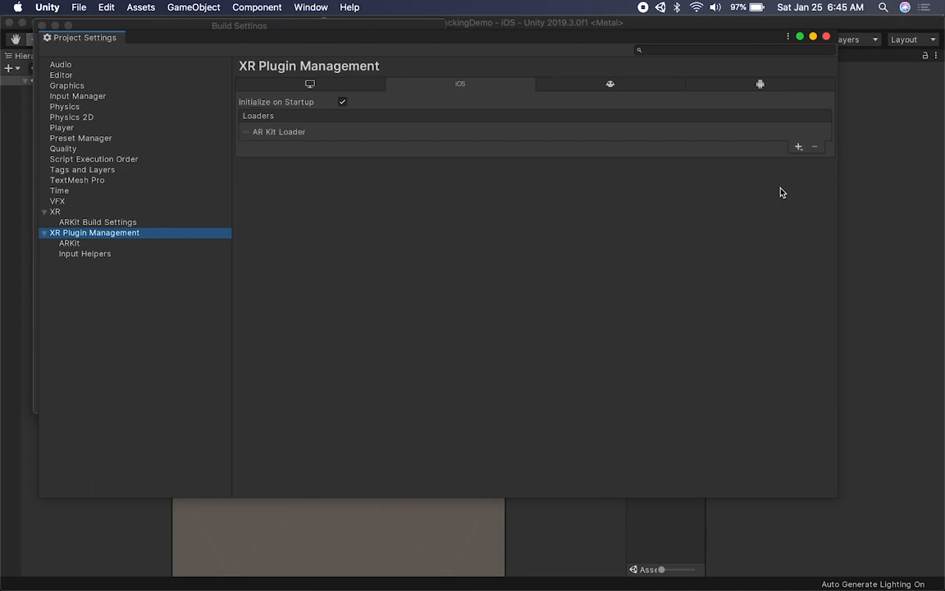
mouse_move(174, 222)
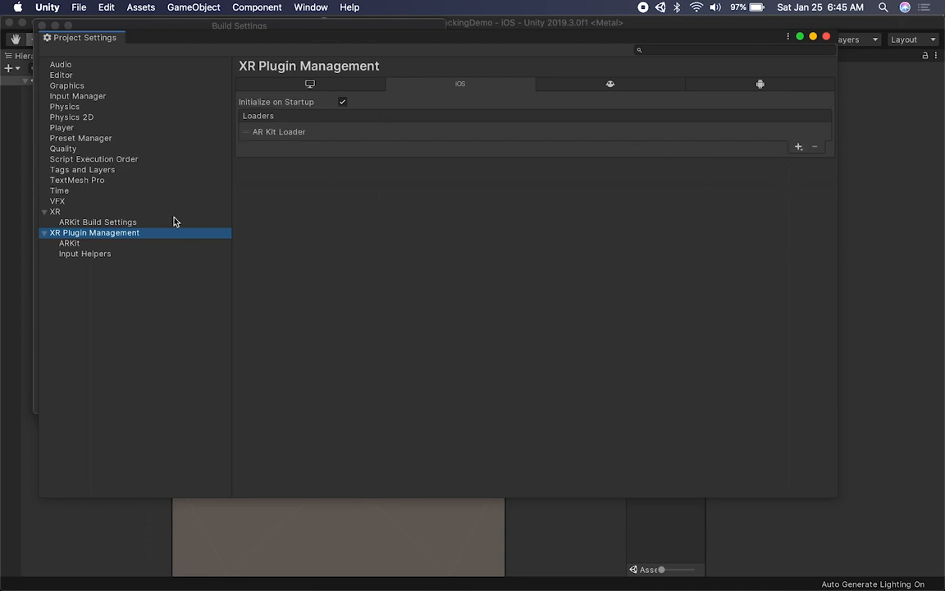
Create the ARKit build settings asset and save it as ARKitSettings in Assets
left_click(99, 221)
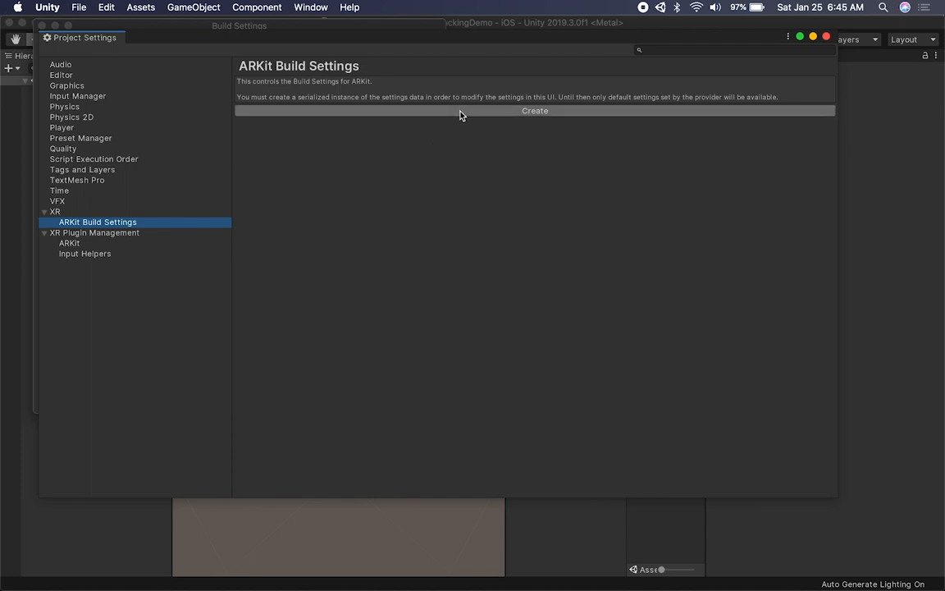
left_click(535, 112)
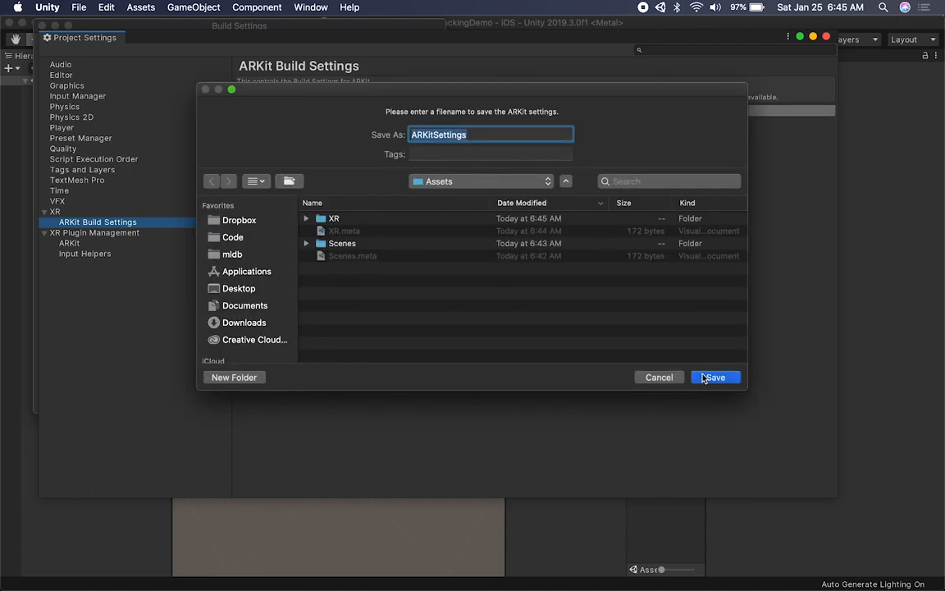
left_click(714, 377)
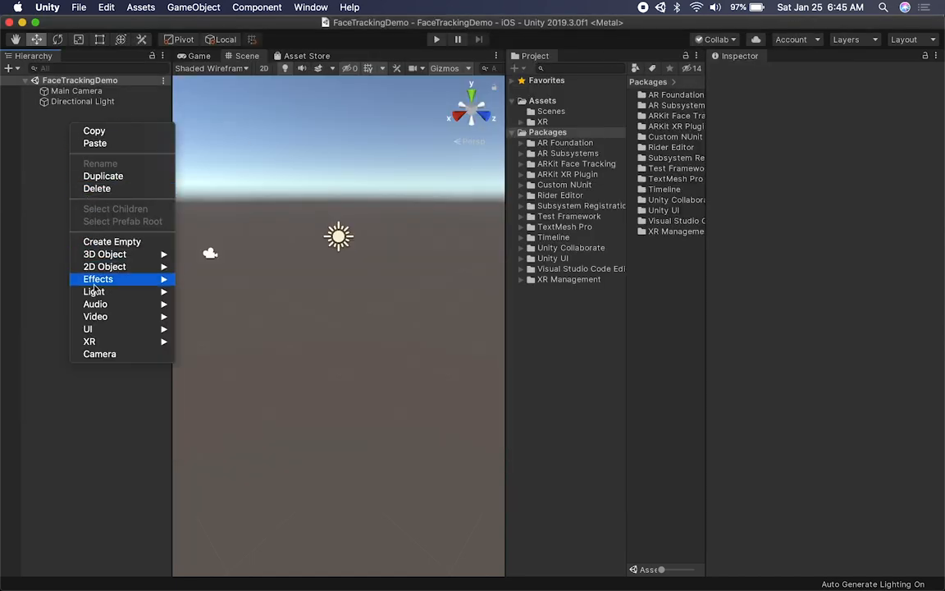
mouse_move(89, 339)
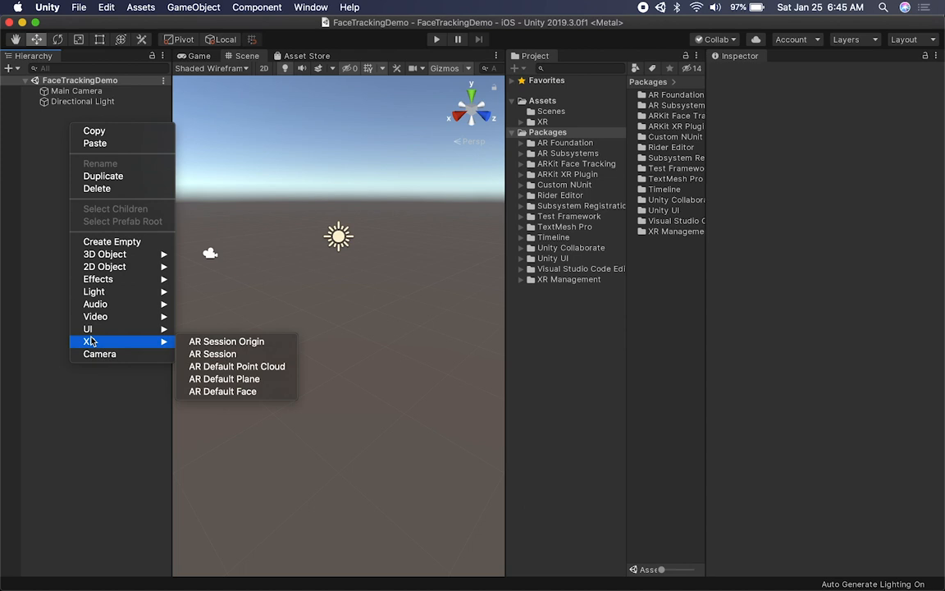
mouse_move(223, 377)
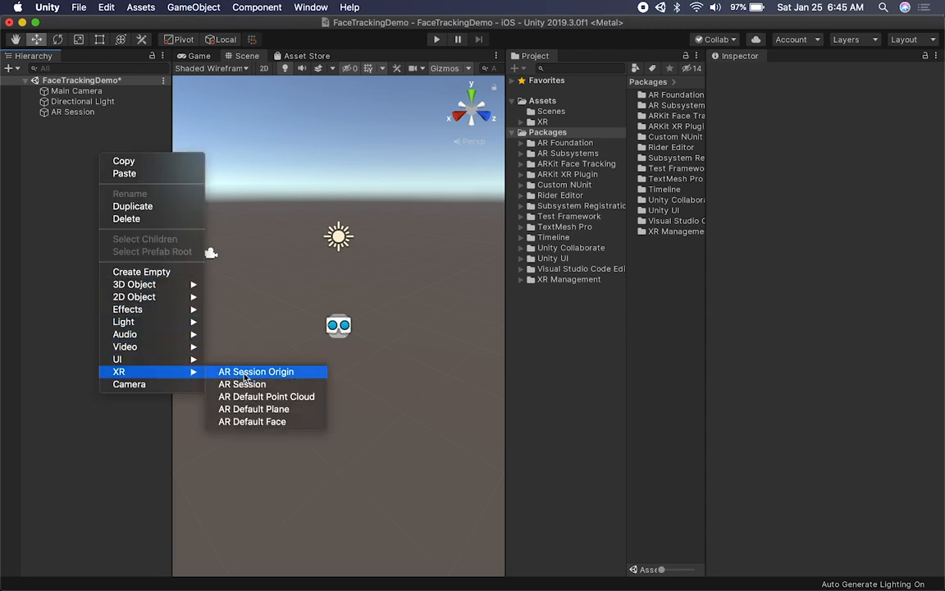
Add an AR Session Origin and attach an AR Face Manager component to it
left_click(256, 371)
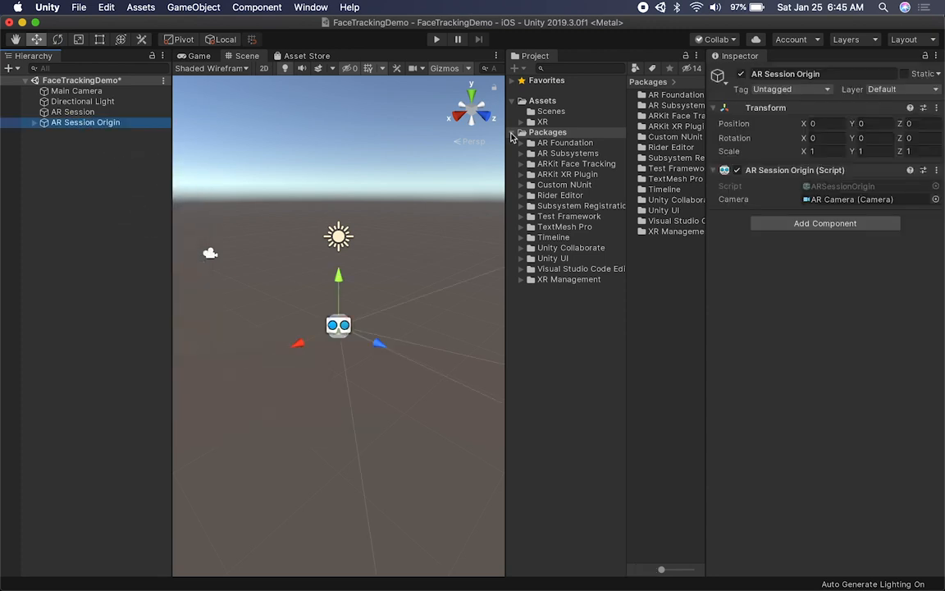
left_click(824, 223)
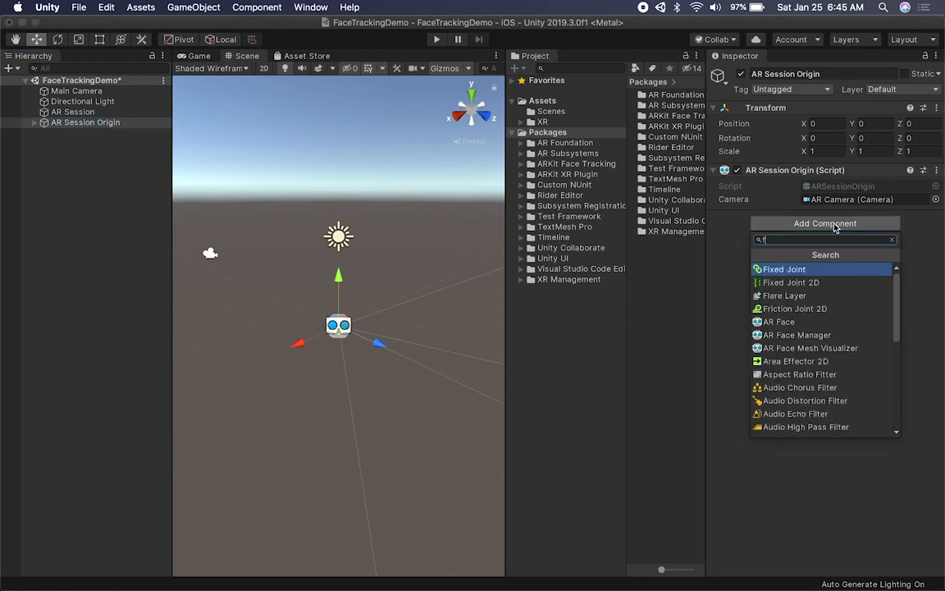
type("face")
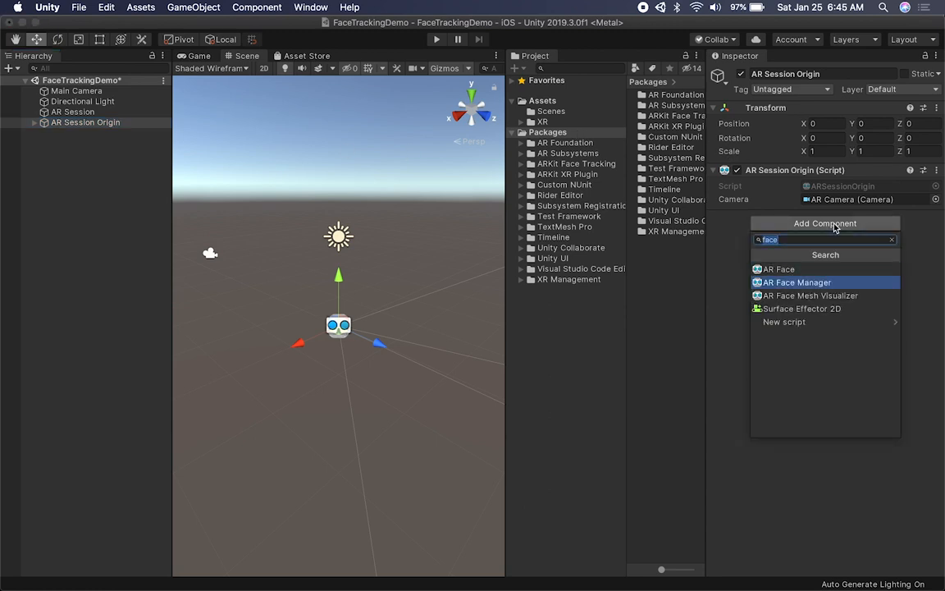
left_click(796, 282)
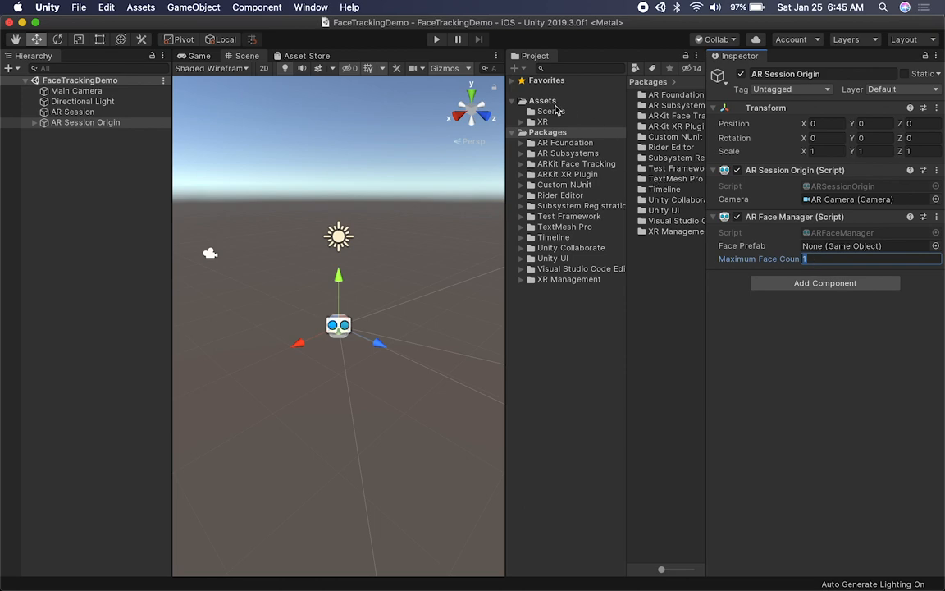
Create a new Prefabs folder under Assets
right_click(566, 100)
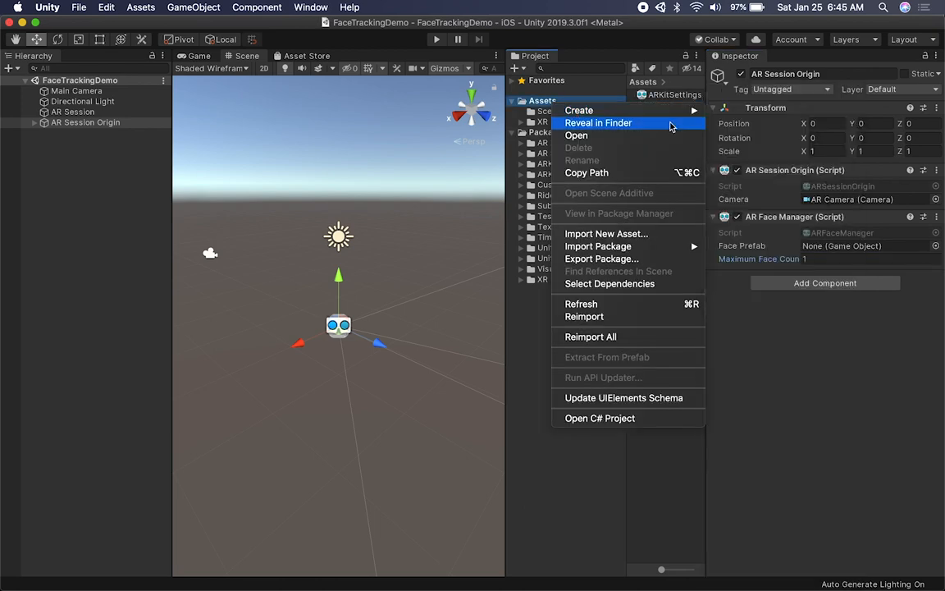
left_click(579, 112)
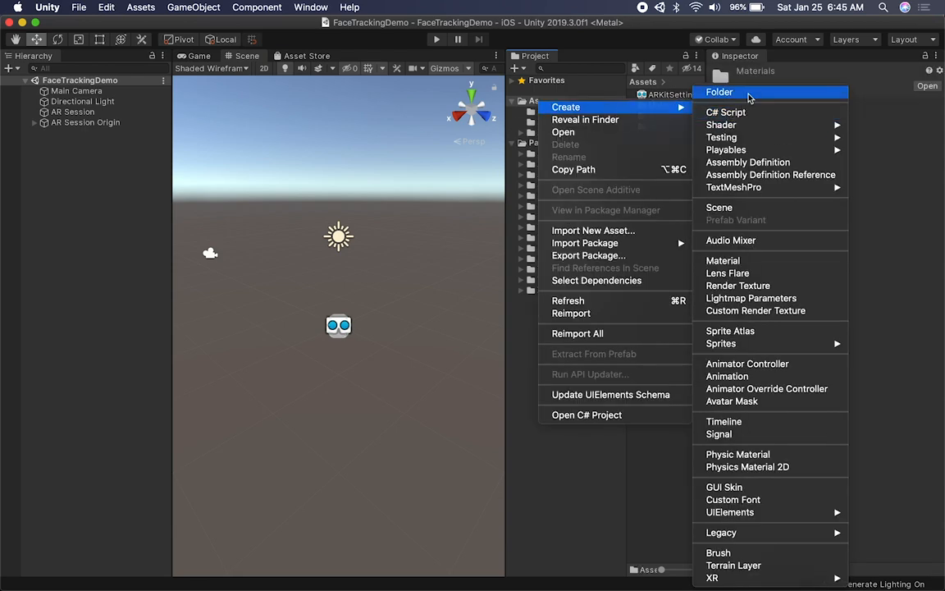
left_click(718, 92)
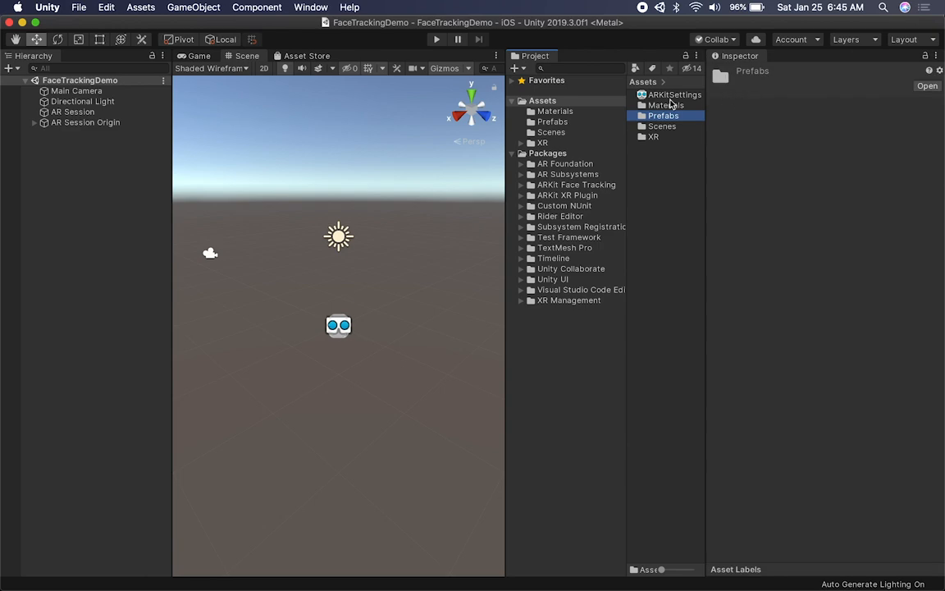
Create a FaceMaterial material inside the Materials folder
right_click(677, 106)
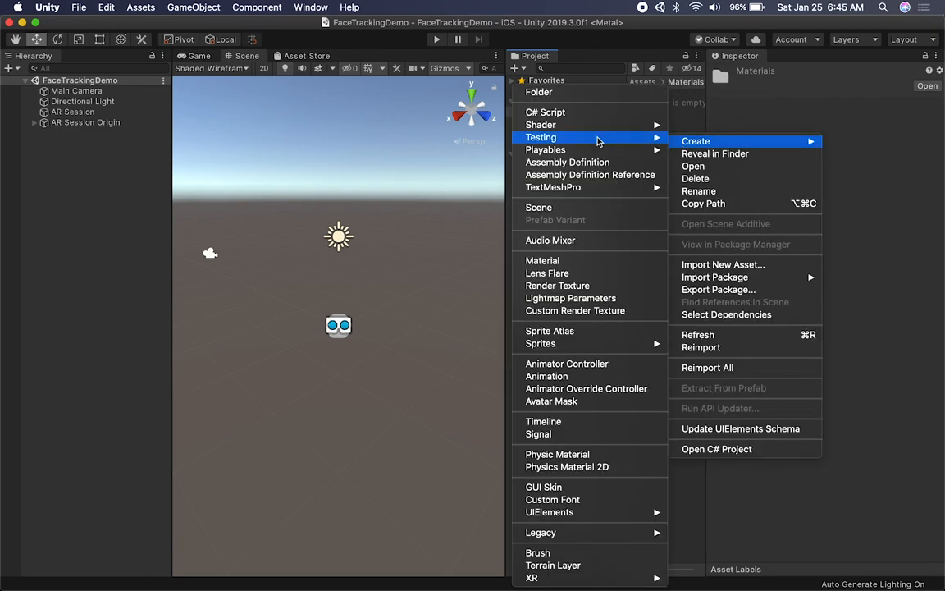
left_click(542, 260)
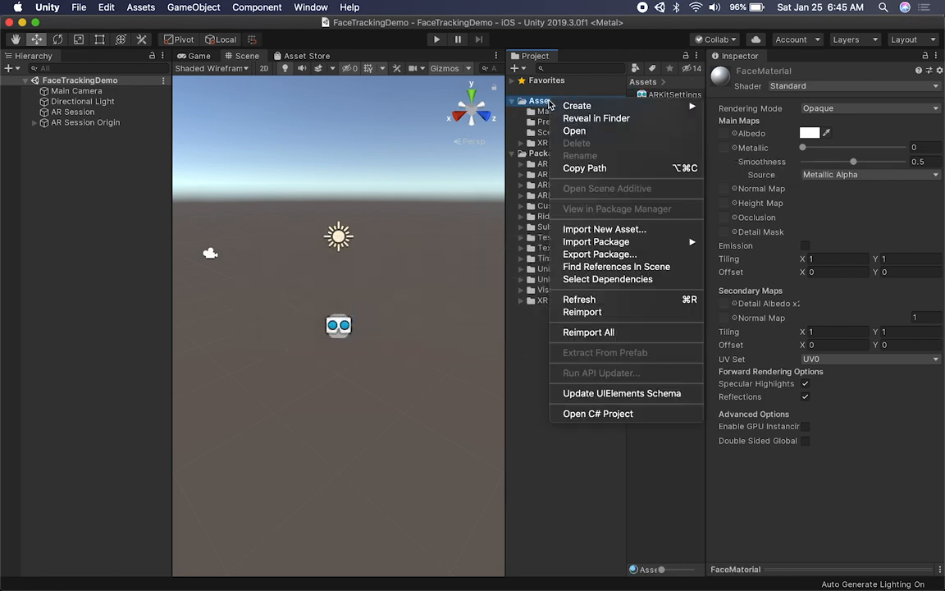
Create a Textures folder under Assets and return to the Materials folder
left_click(722, 93)
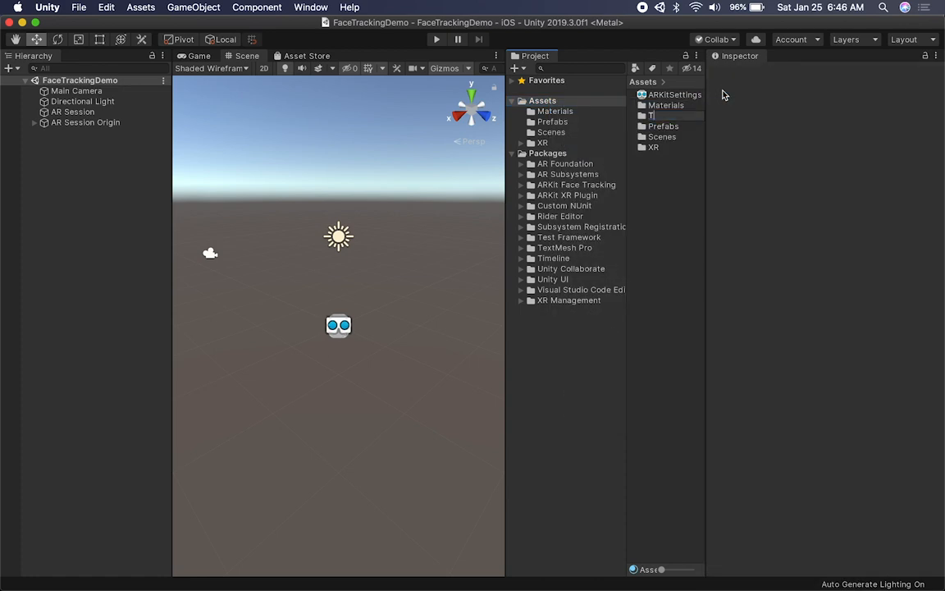
left_click(667, 138)
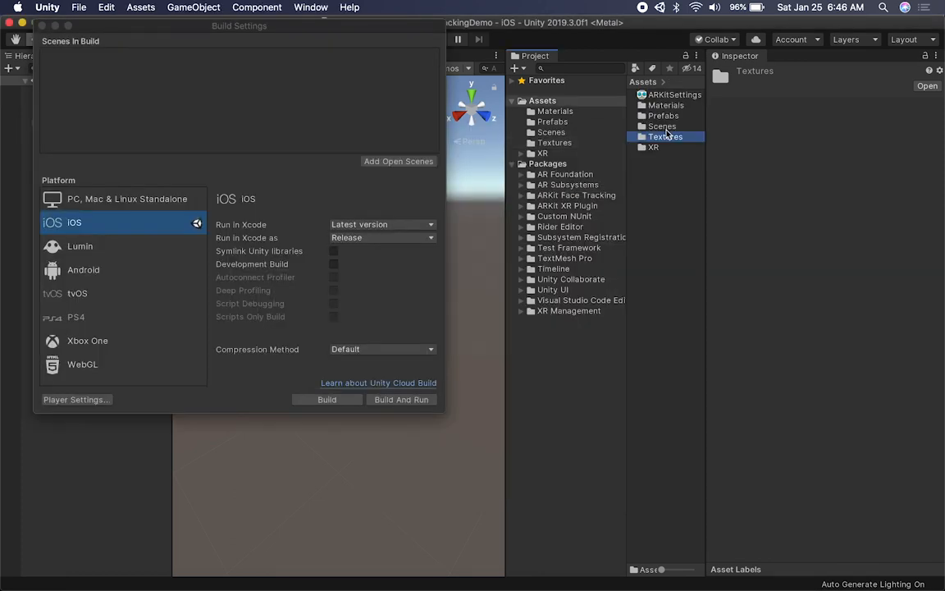
left_click(555, 111)
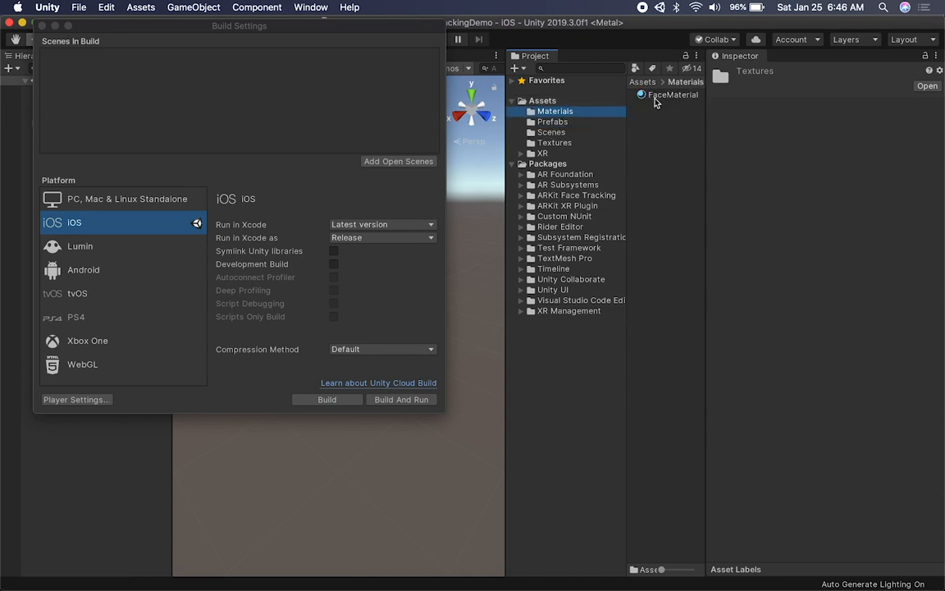
Set FaceMaterial's Metallic to 1 and Smoothness to about 0.695, closing Build Settings
left_click(673, 94)
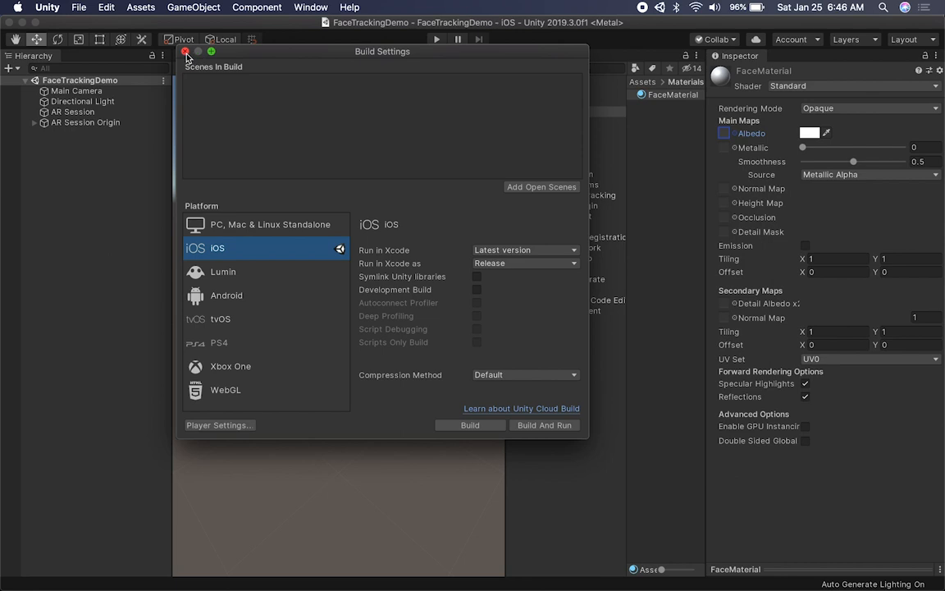
left_click(183, 50)
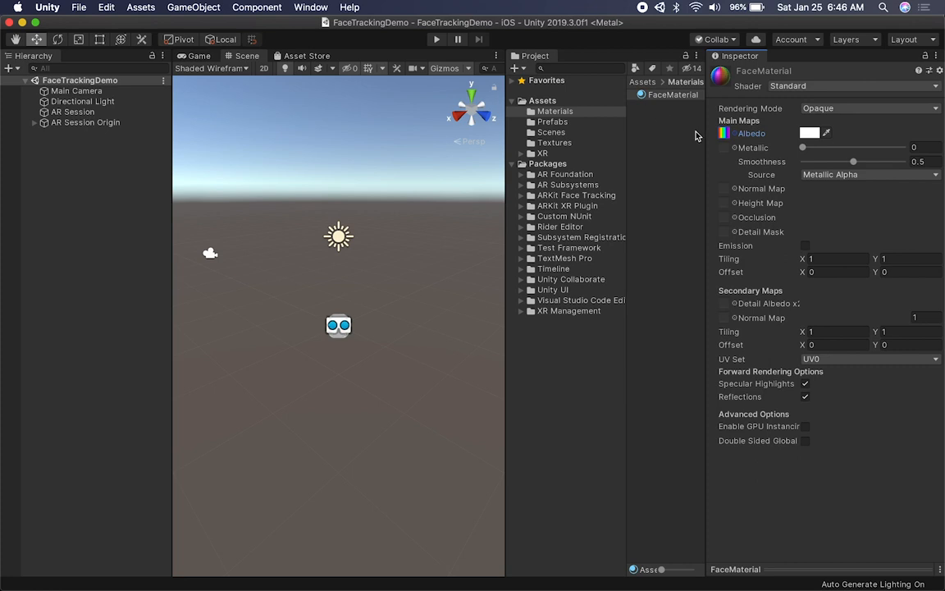
left_click_drag(803, 147, 902, 148)
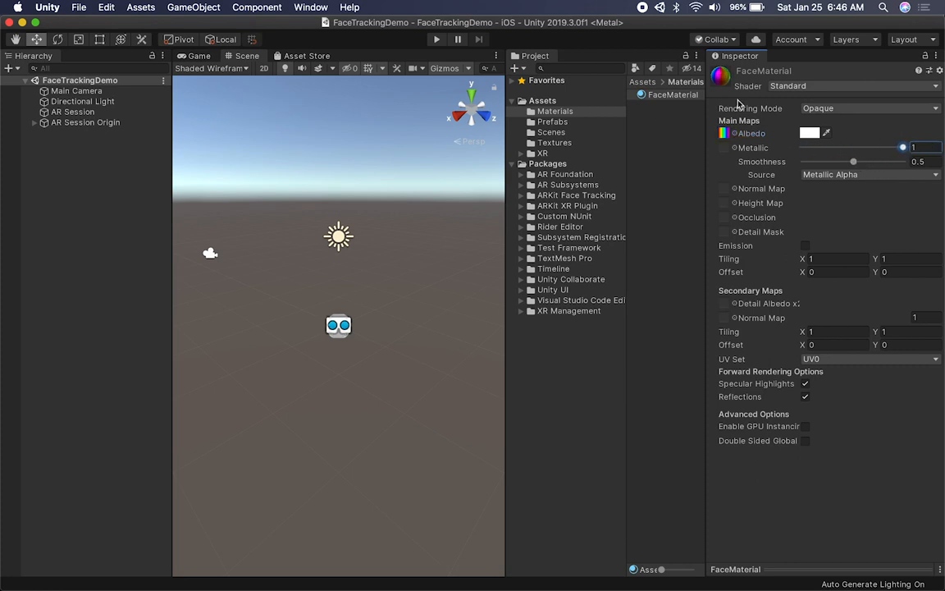
left_click_drag(853, 161, 903, 160)
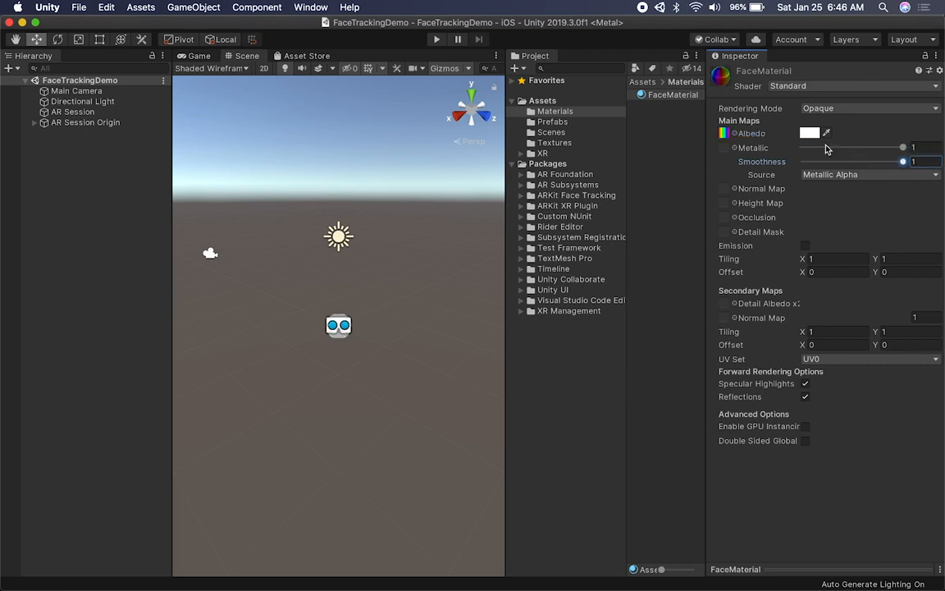
left_click_drag(902, 163, 873, 162)
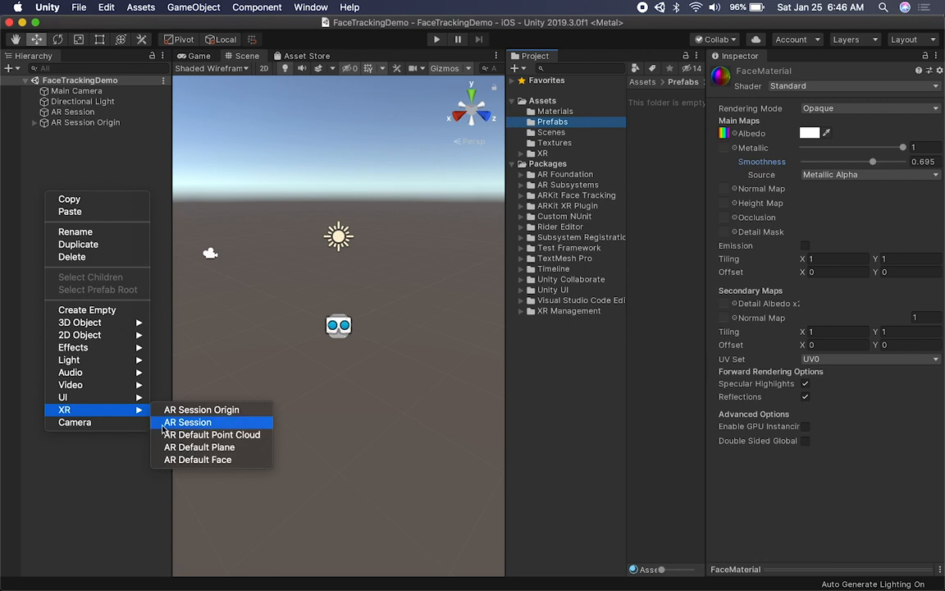
Add an AR Default Face using FaceMaterial and save it as a prefab in Prefabs
left_click(197, 460)
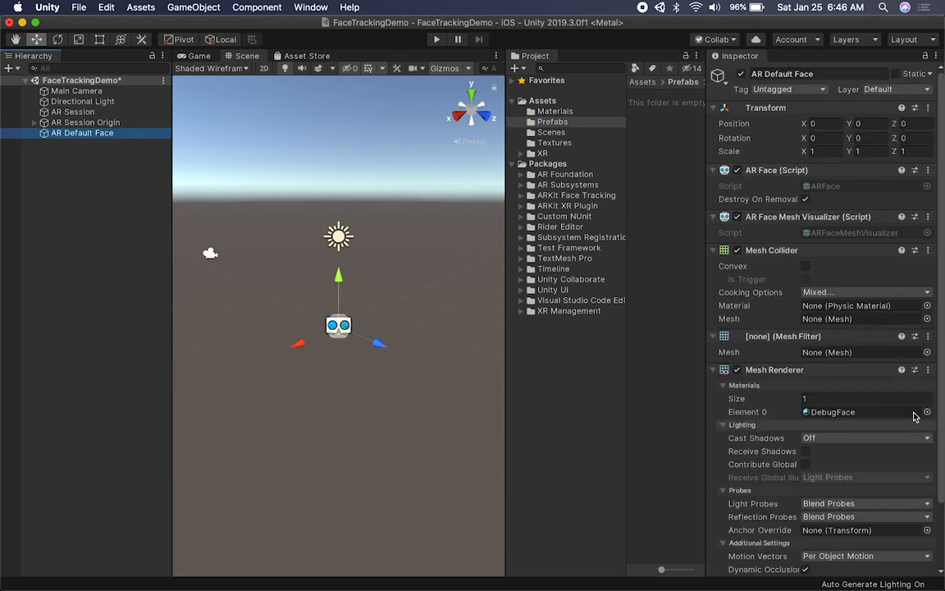
left_click(928, 411)
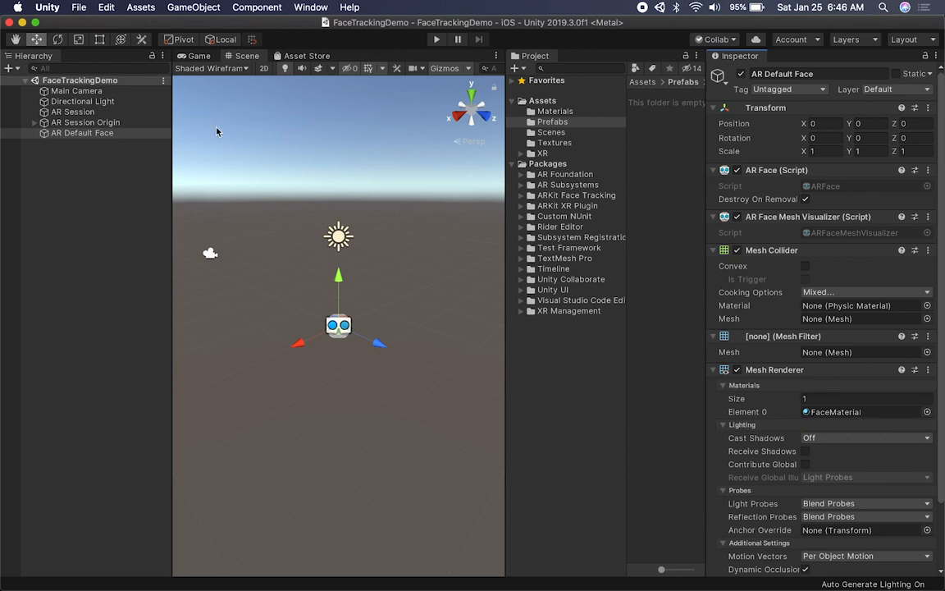
left_click(82, 133)
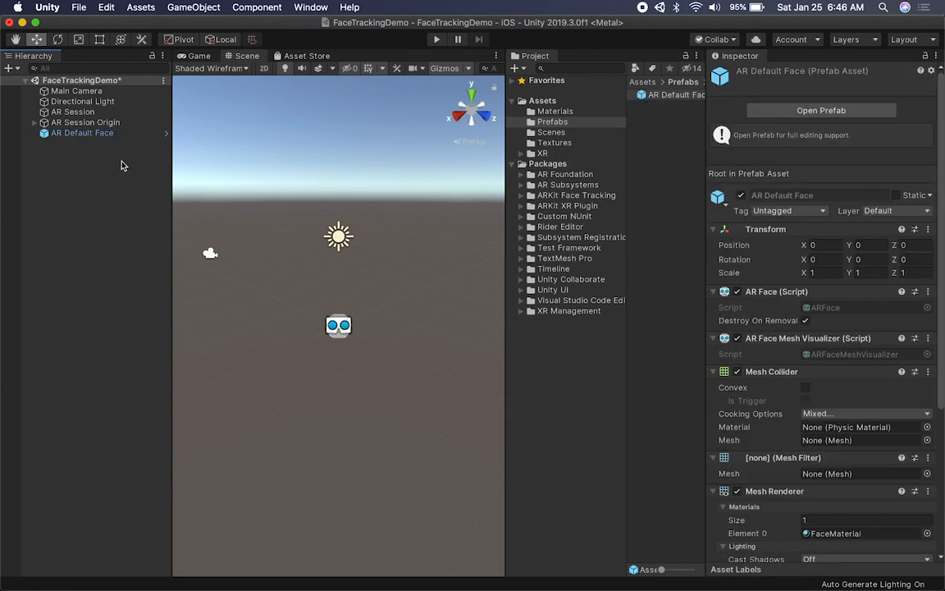
left_click(85, 121)
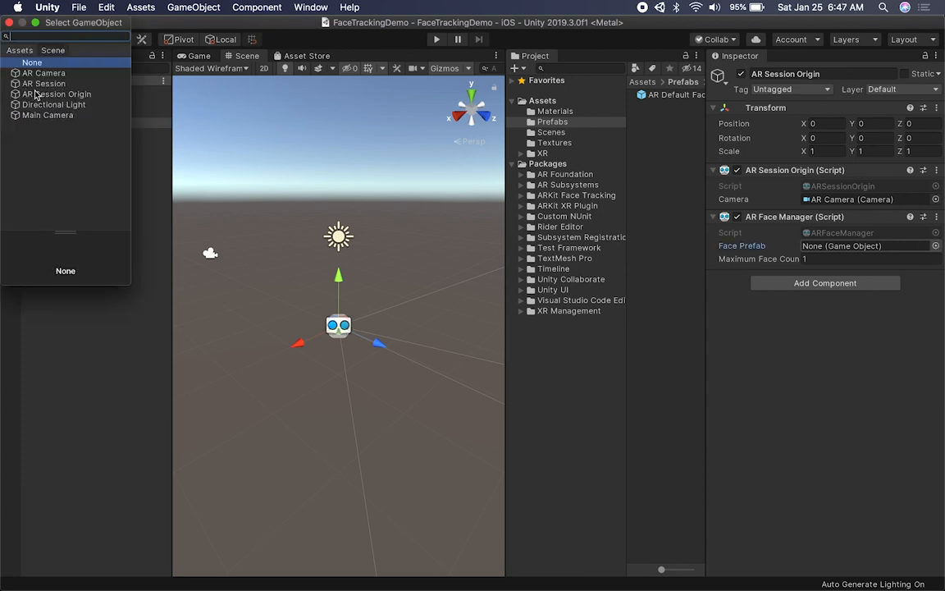
mouse_move(17, 48)
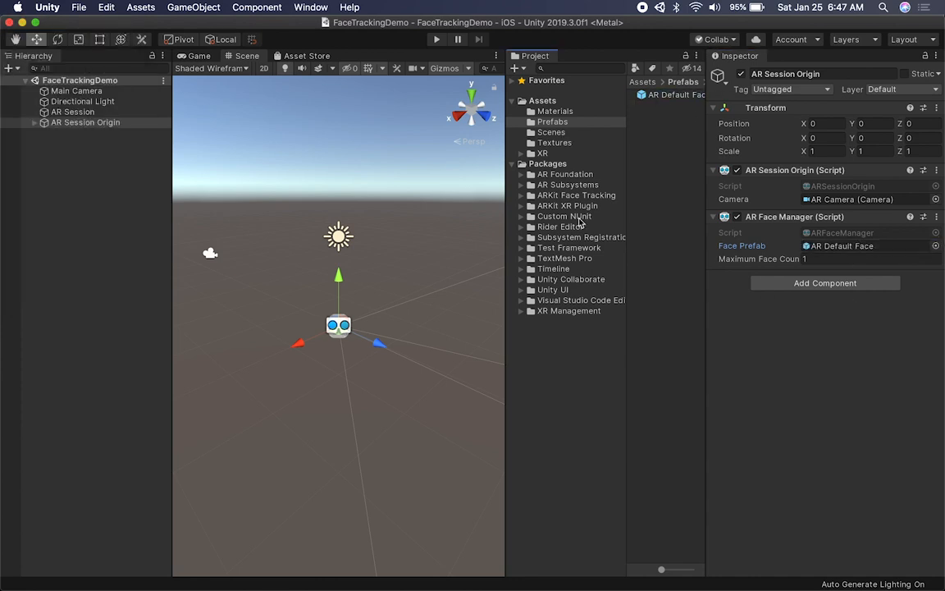
Assign the AR Default Face prefab to the AR Face Manager and bring up the File menu
left_click(79, 7)
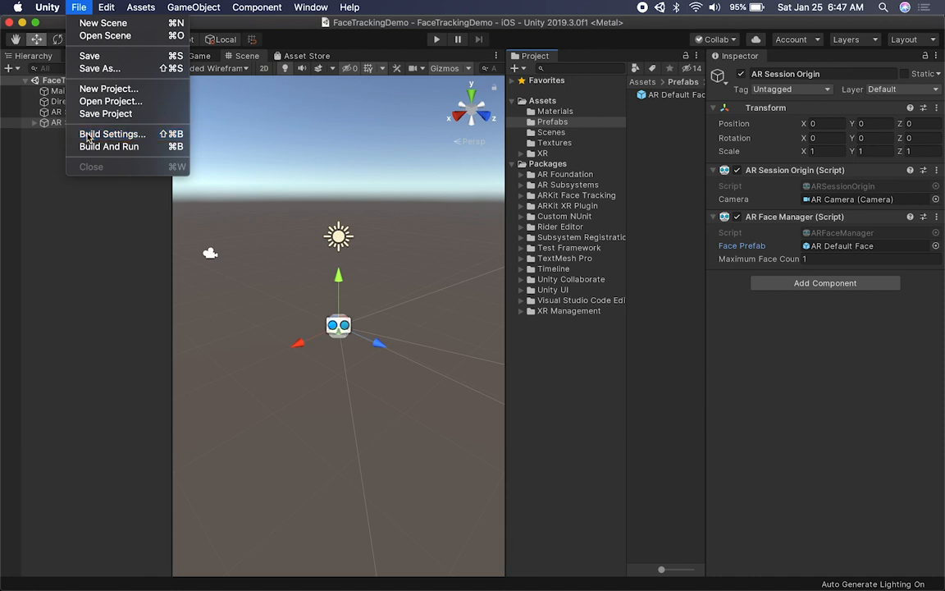
In Build Settings keep Run in Xcode as Release and enable Development Build
left_click(112, 134)
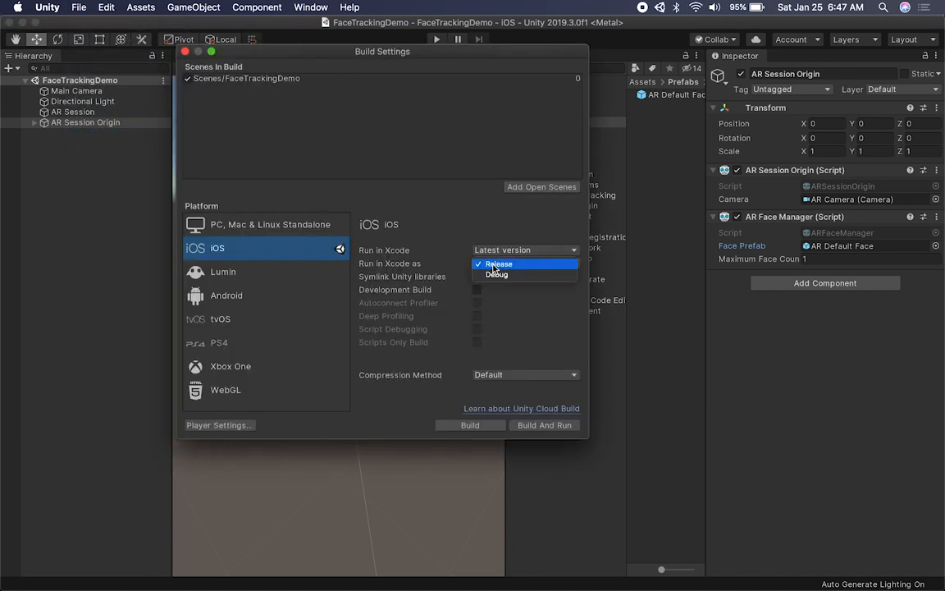
left_click(496, 275)
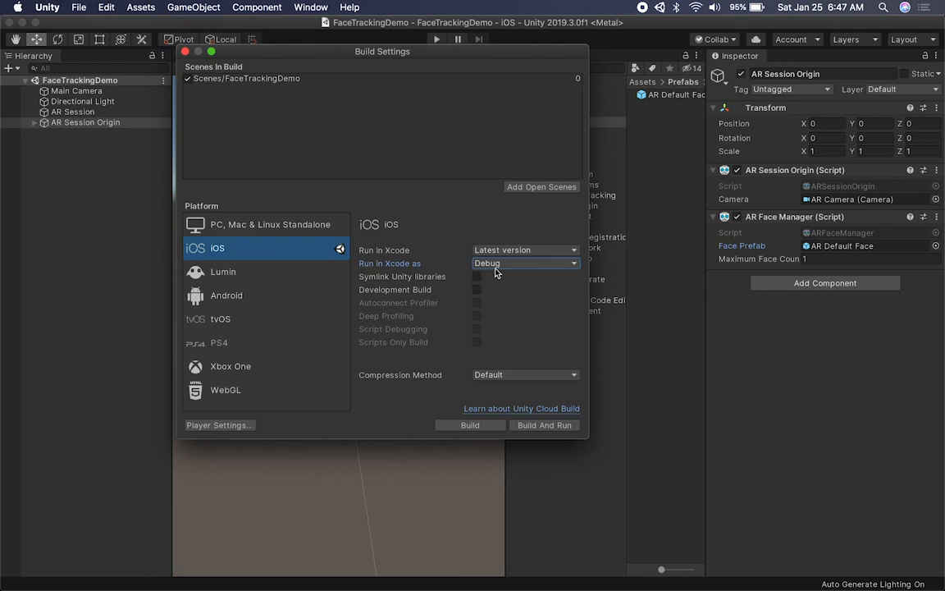
left_click(526, 263)
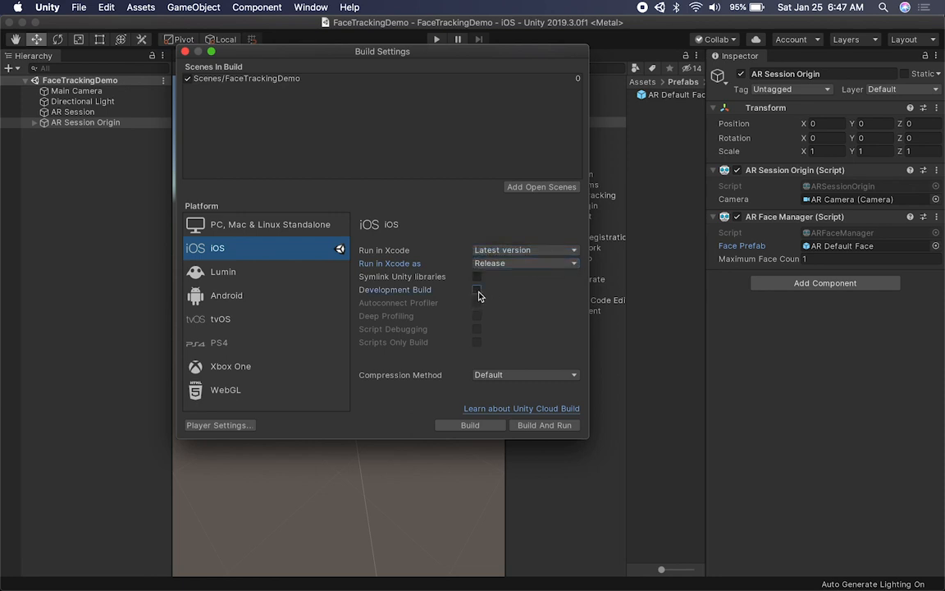
left_click(476, 289)
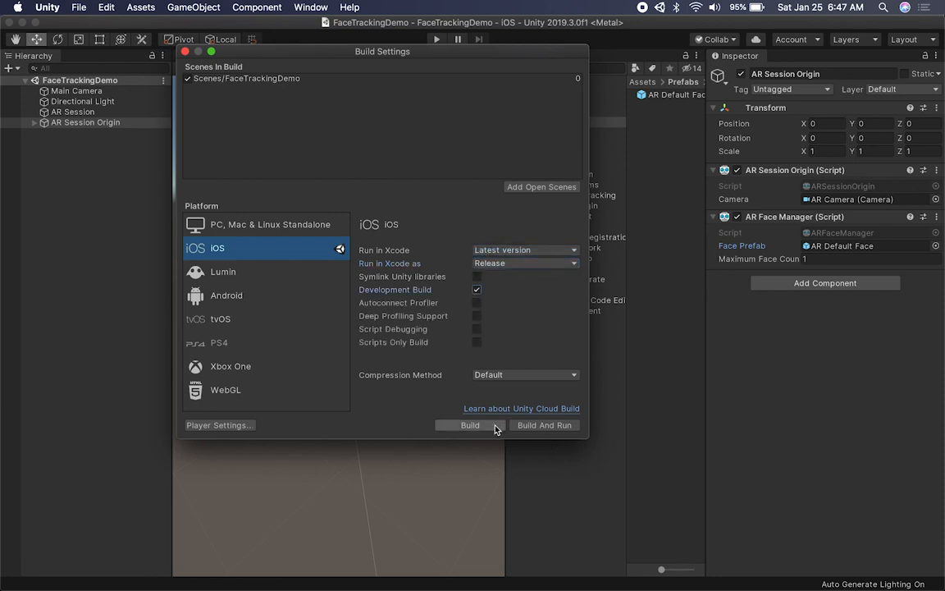
Build the iOS project, saving it to the Desktop as FaceTrackingDemo
left_click(470, 423)
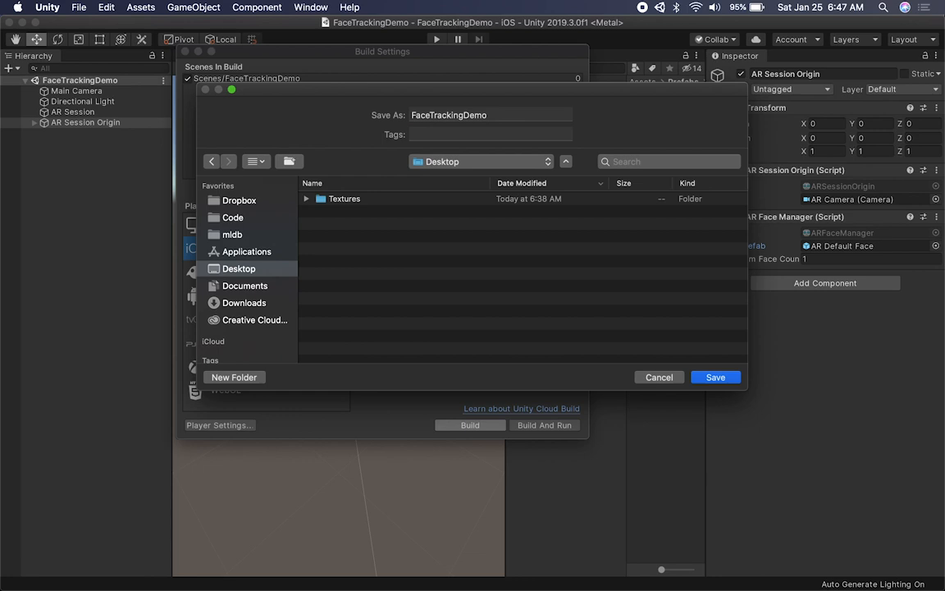
left_click(716, 376)
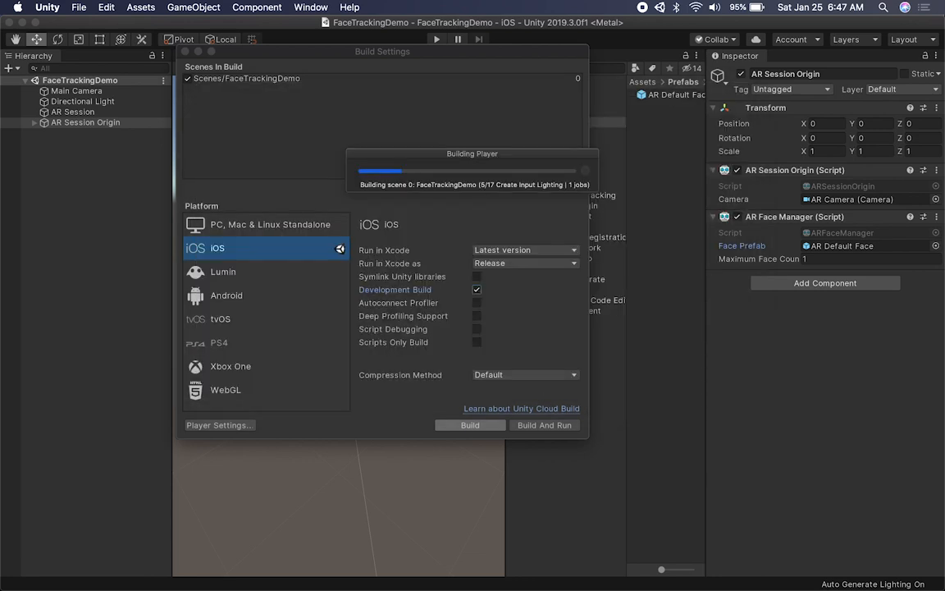